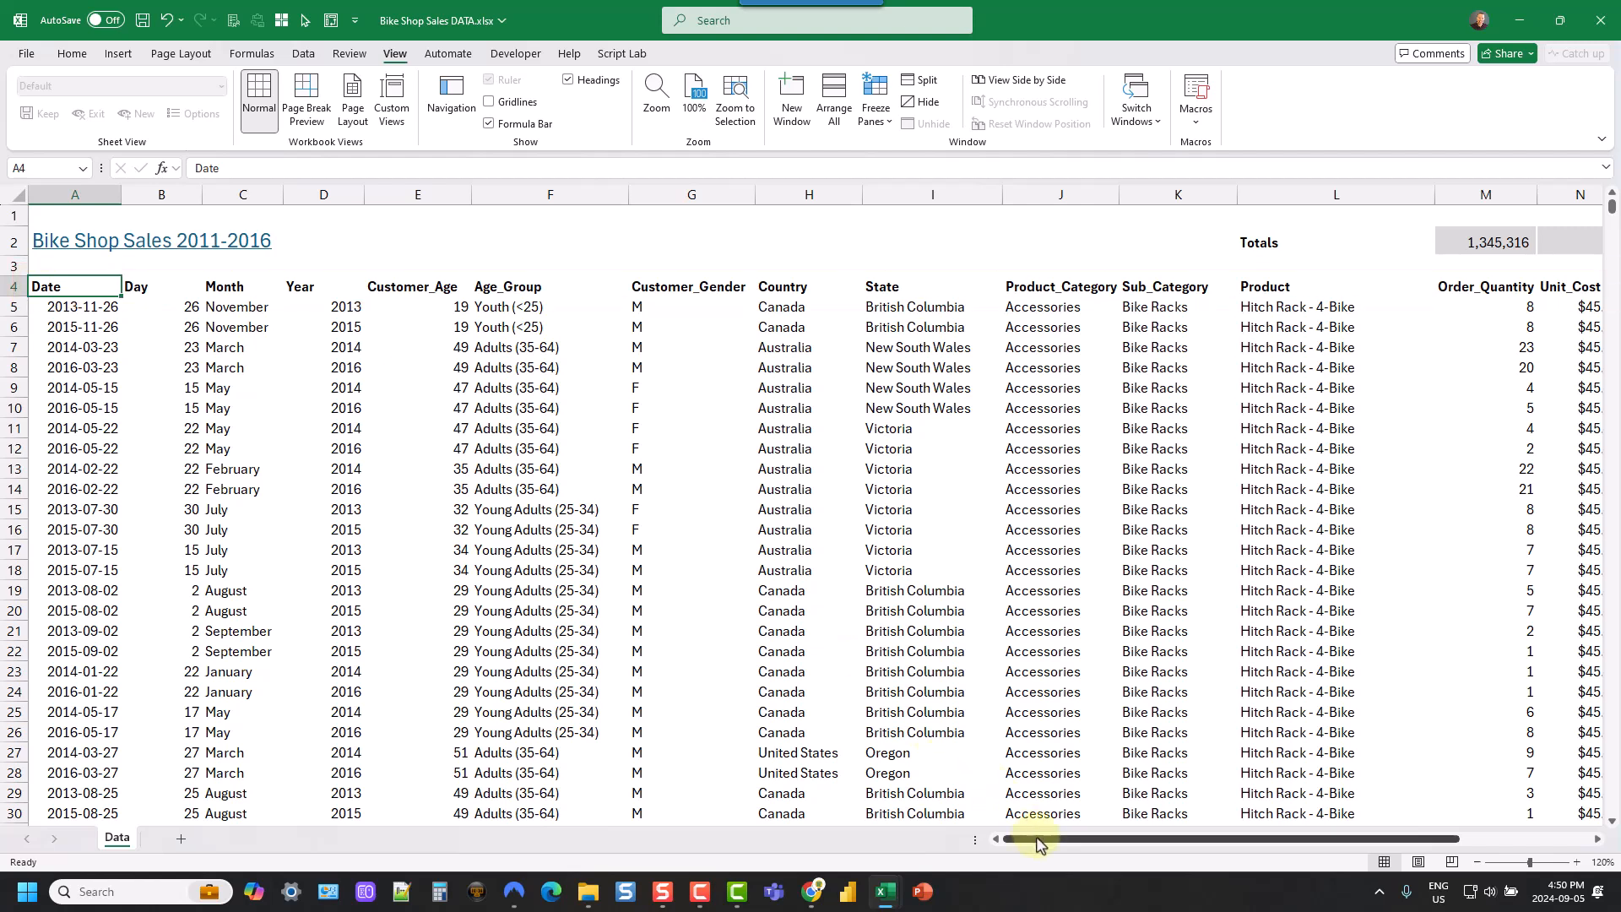
# - Format the Bike Shop sales range as Table1 with 'My table has headers' kept on
pyautogui.moveTo(1038, 839); pyautogui.dragTo(1204, 839)
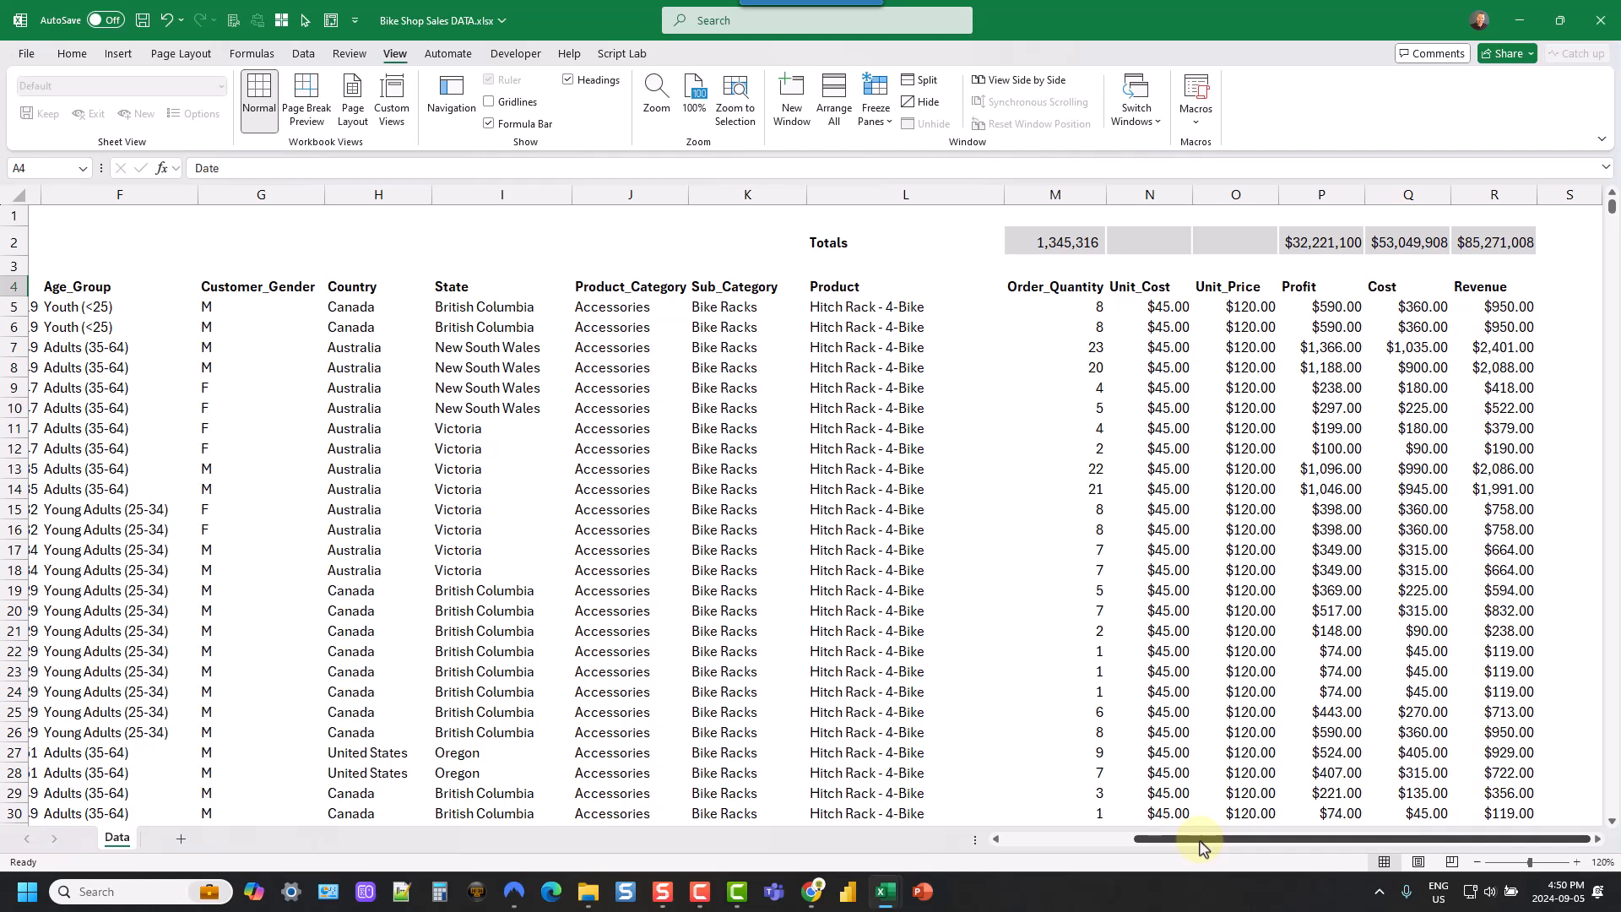
pyautogui.scroll(-3)
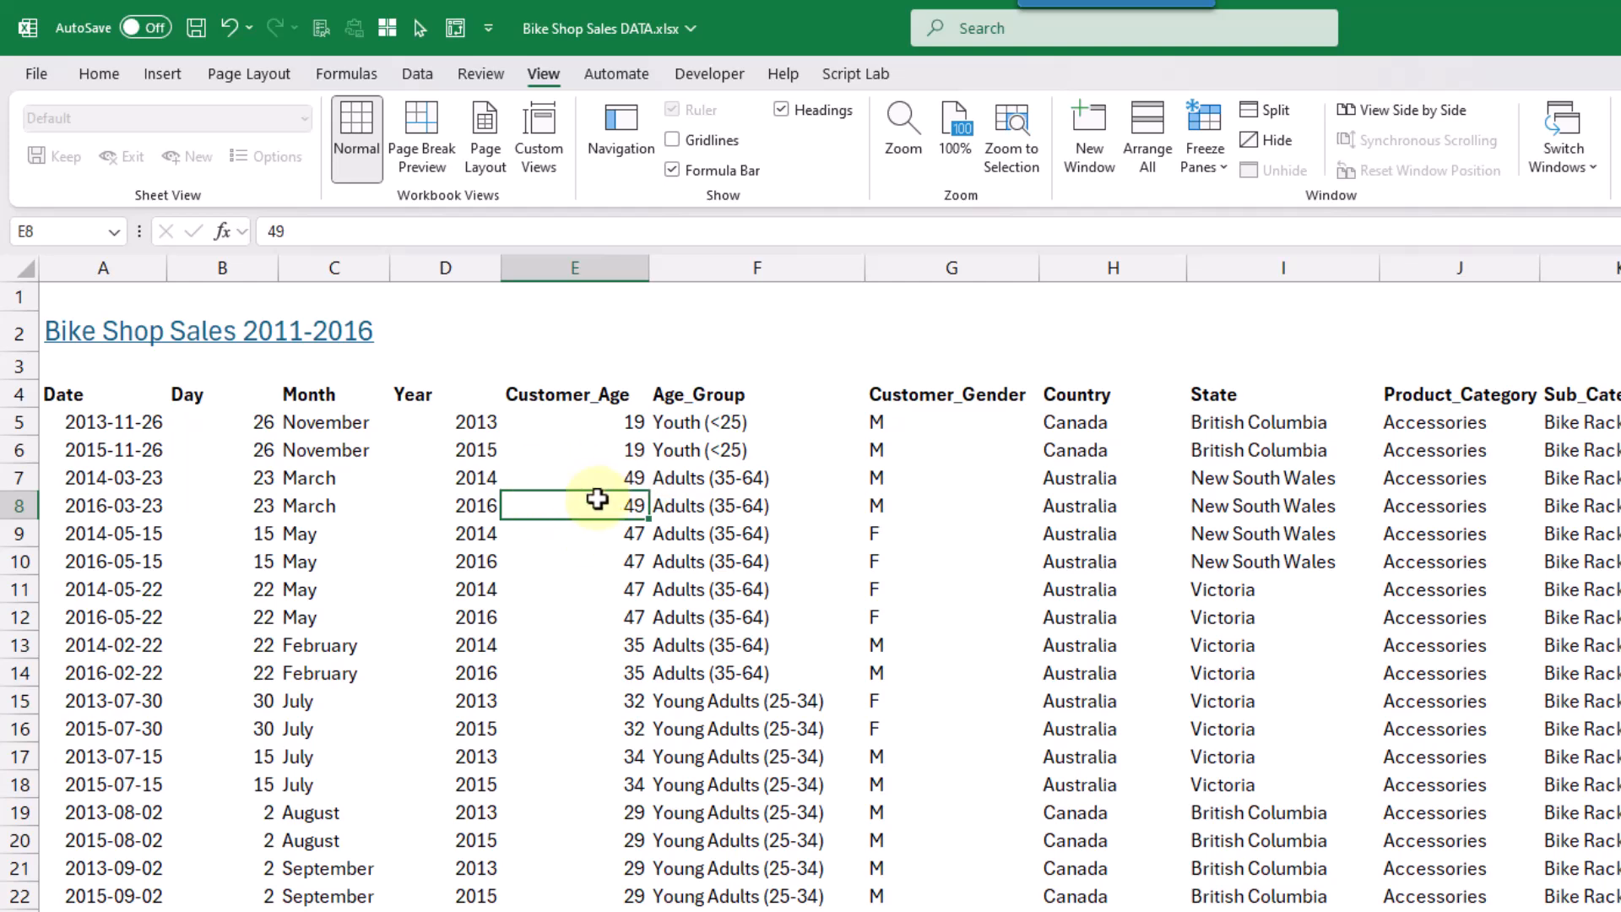
pyautogui.moveTo(218, 133)
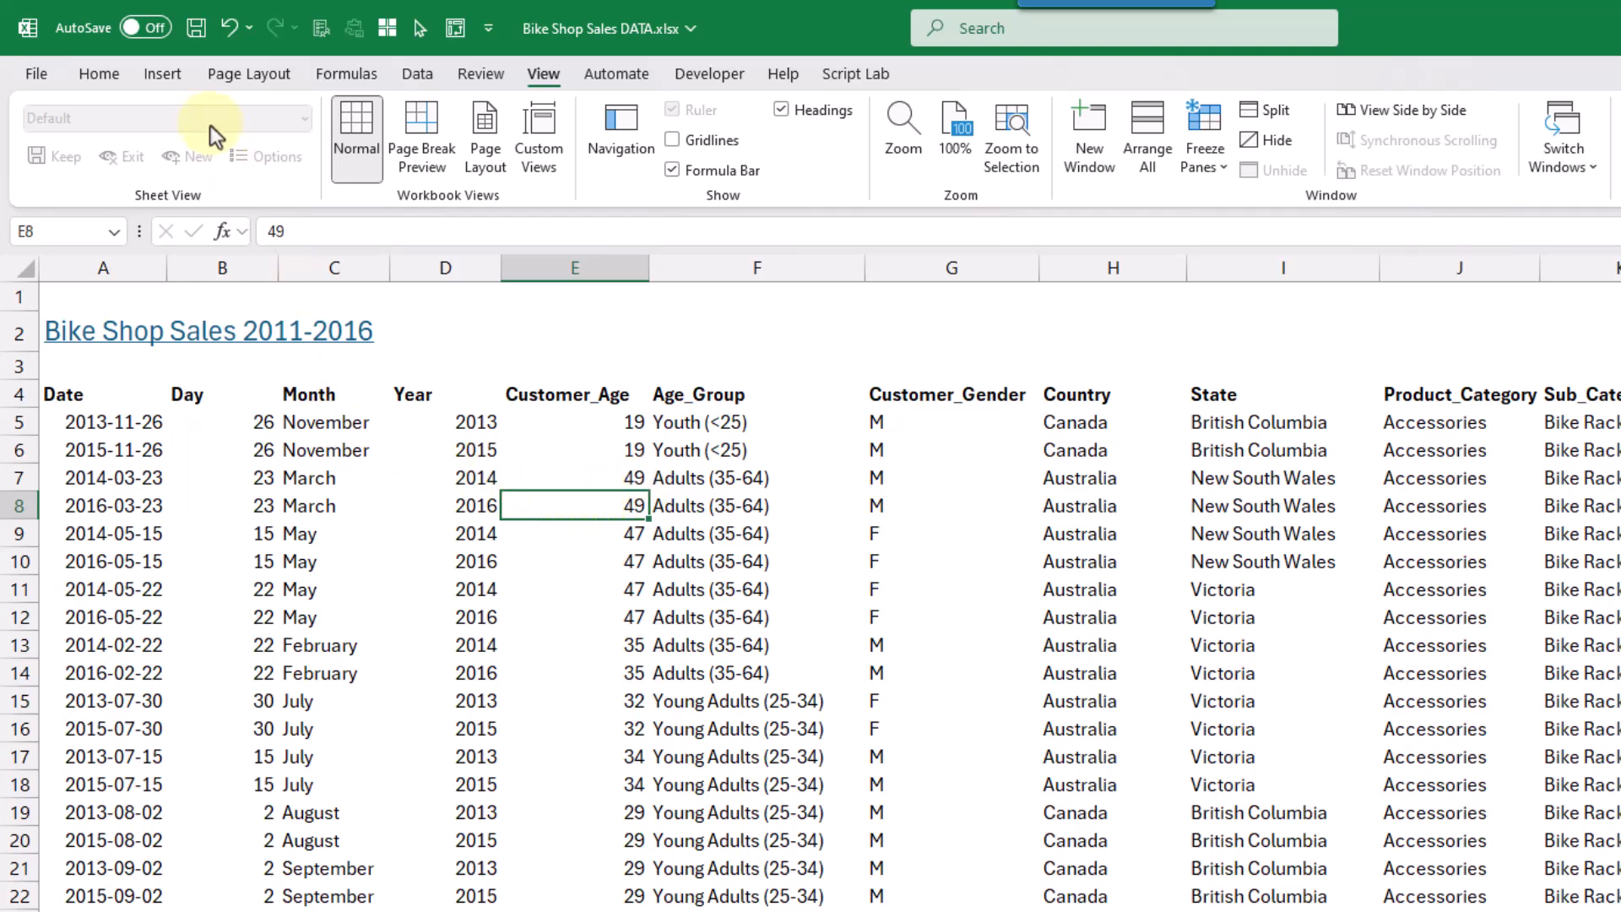
pyautogui.click(162, 74)
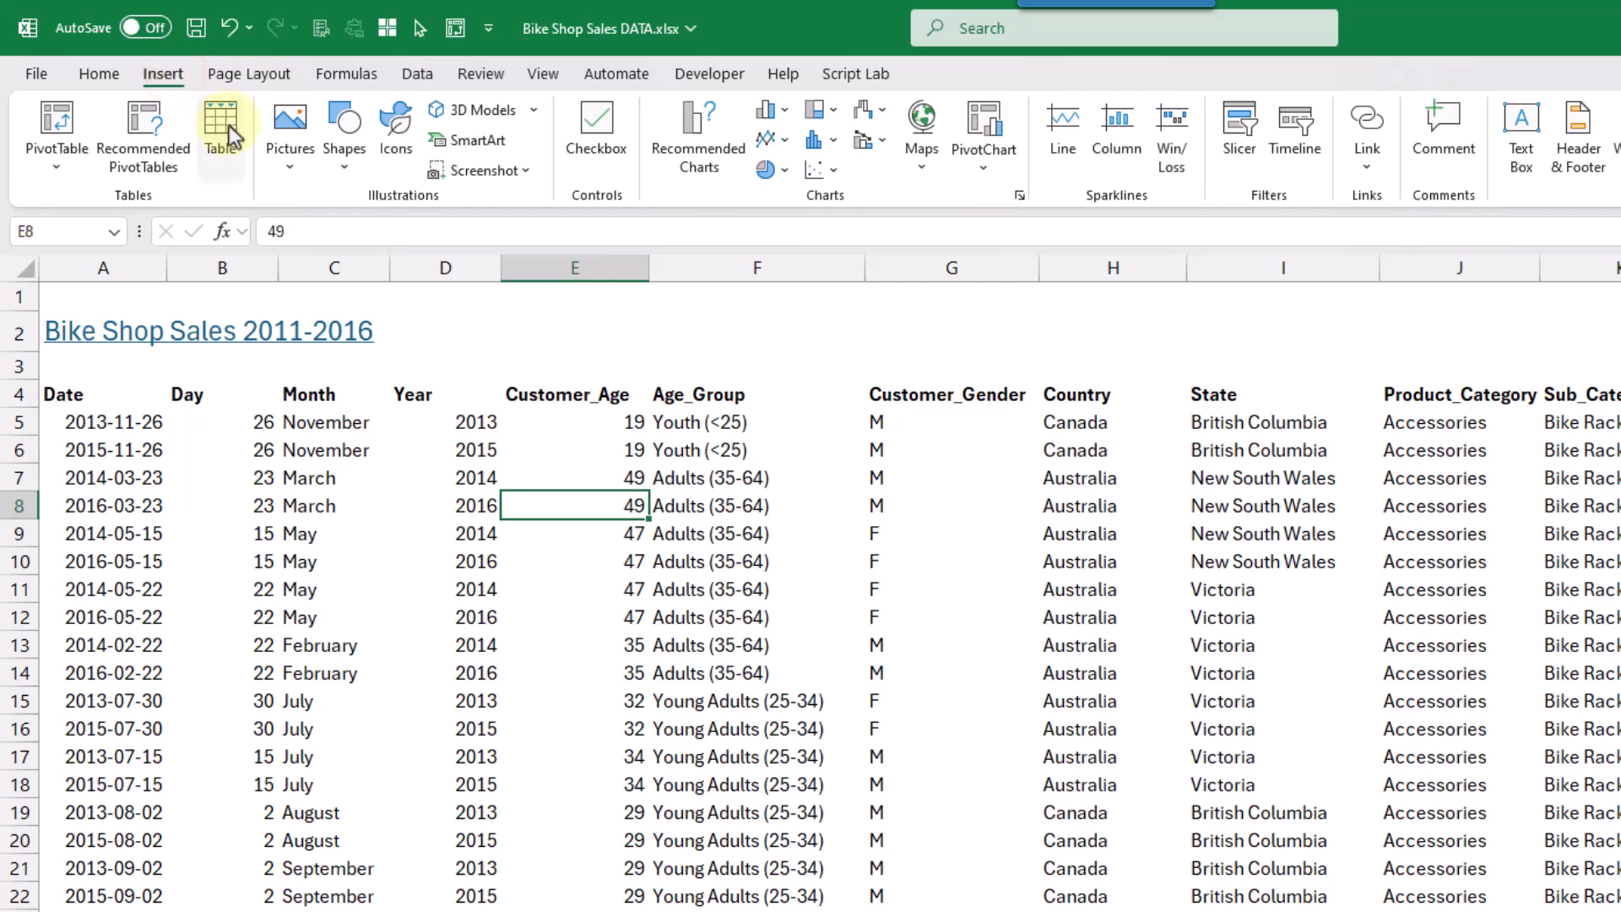
pyautogui.click(221, 120)
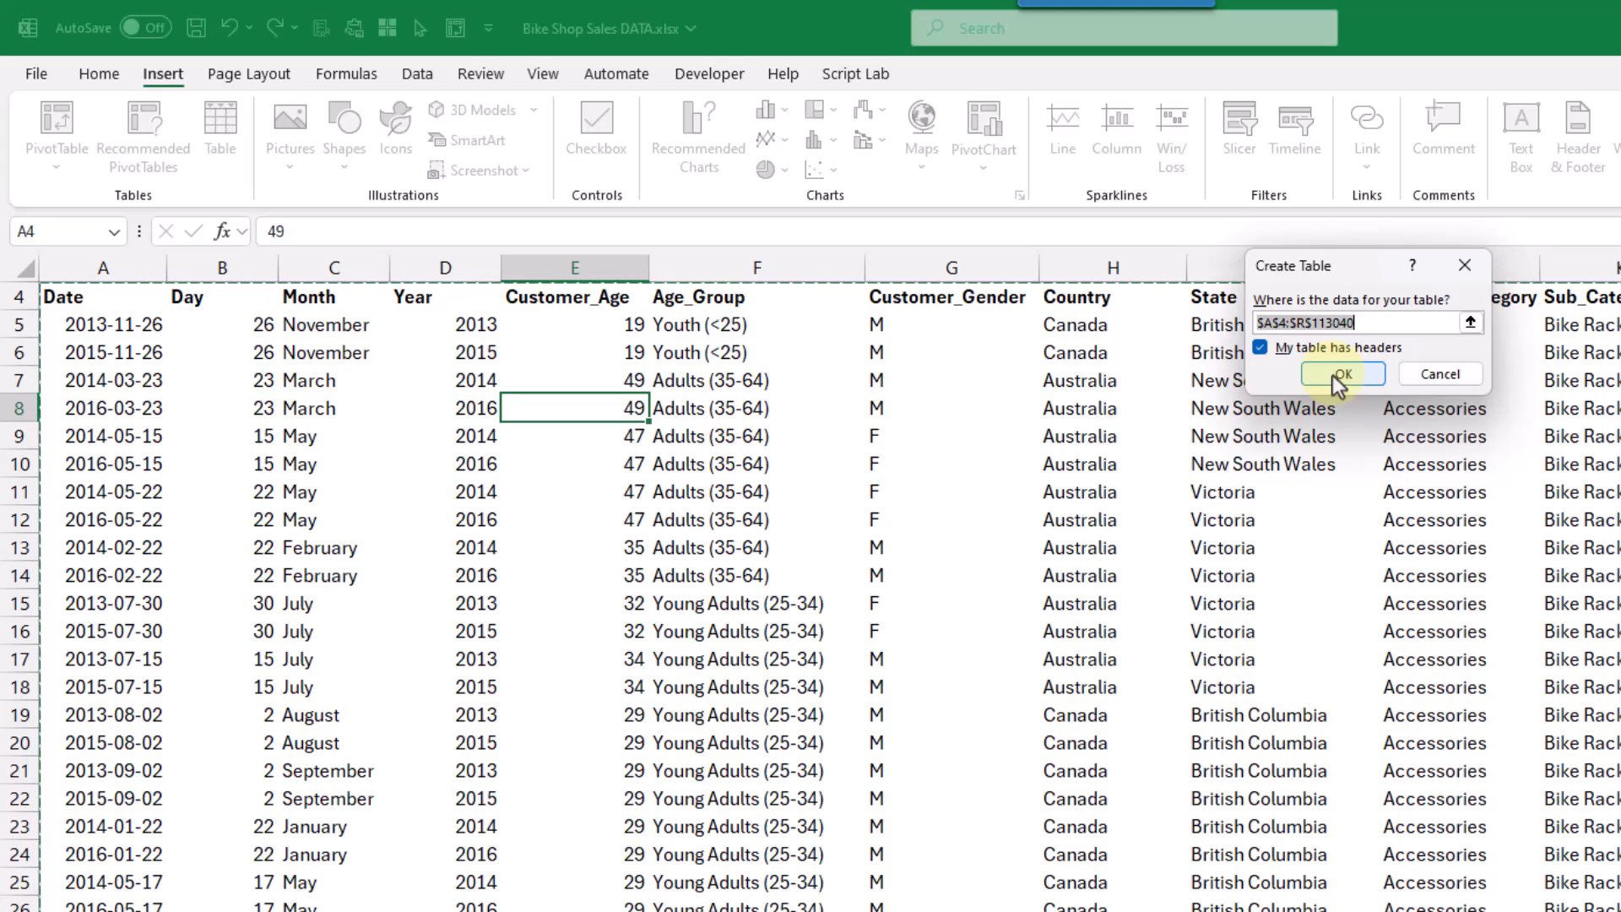
pyautogui.click(1341, 373)
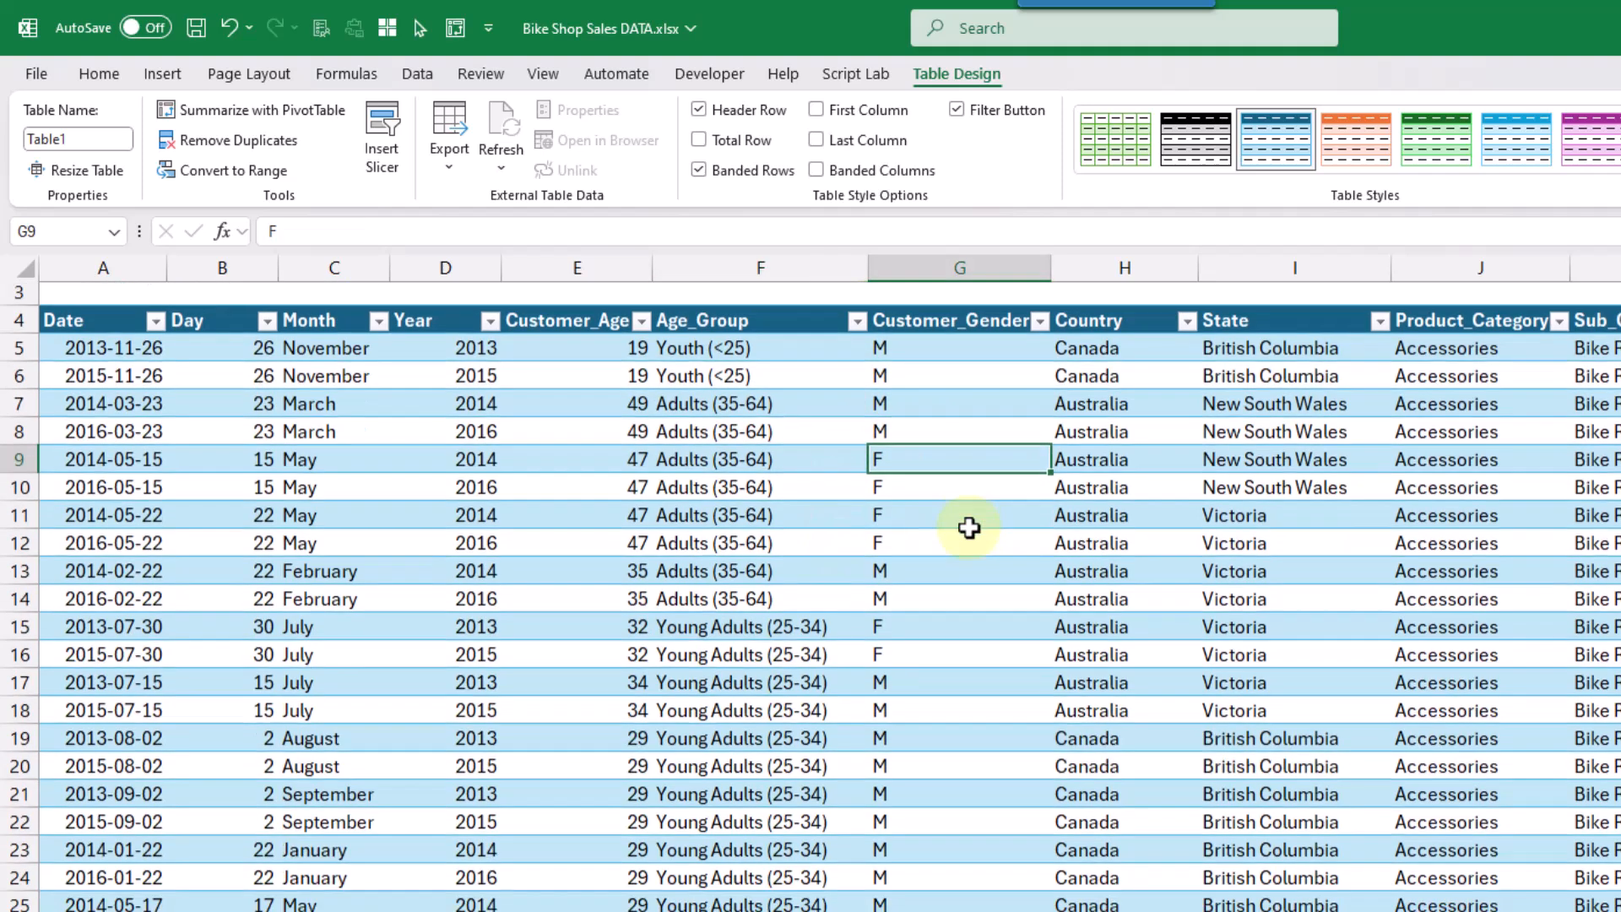
pyautogui.scroll(-3)
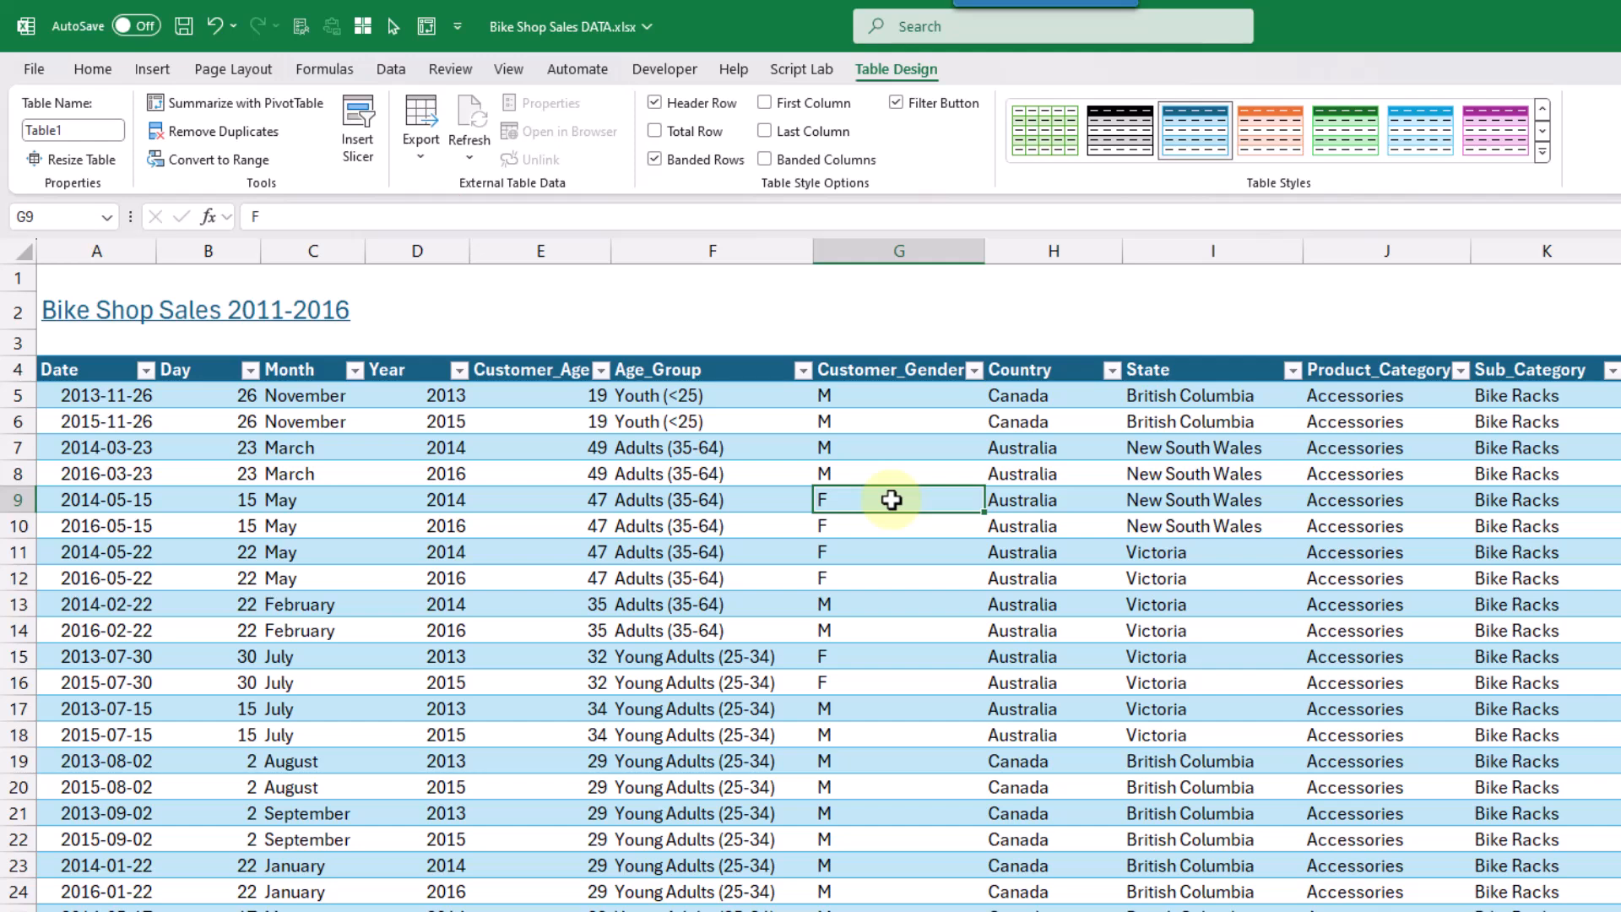
# - Freeze panes at cell A5 so rows 1–4 stay fixed while scrolling the sales data
pyautogui.click(508, 69)
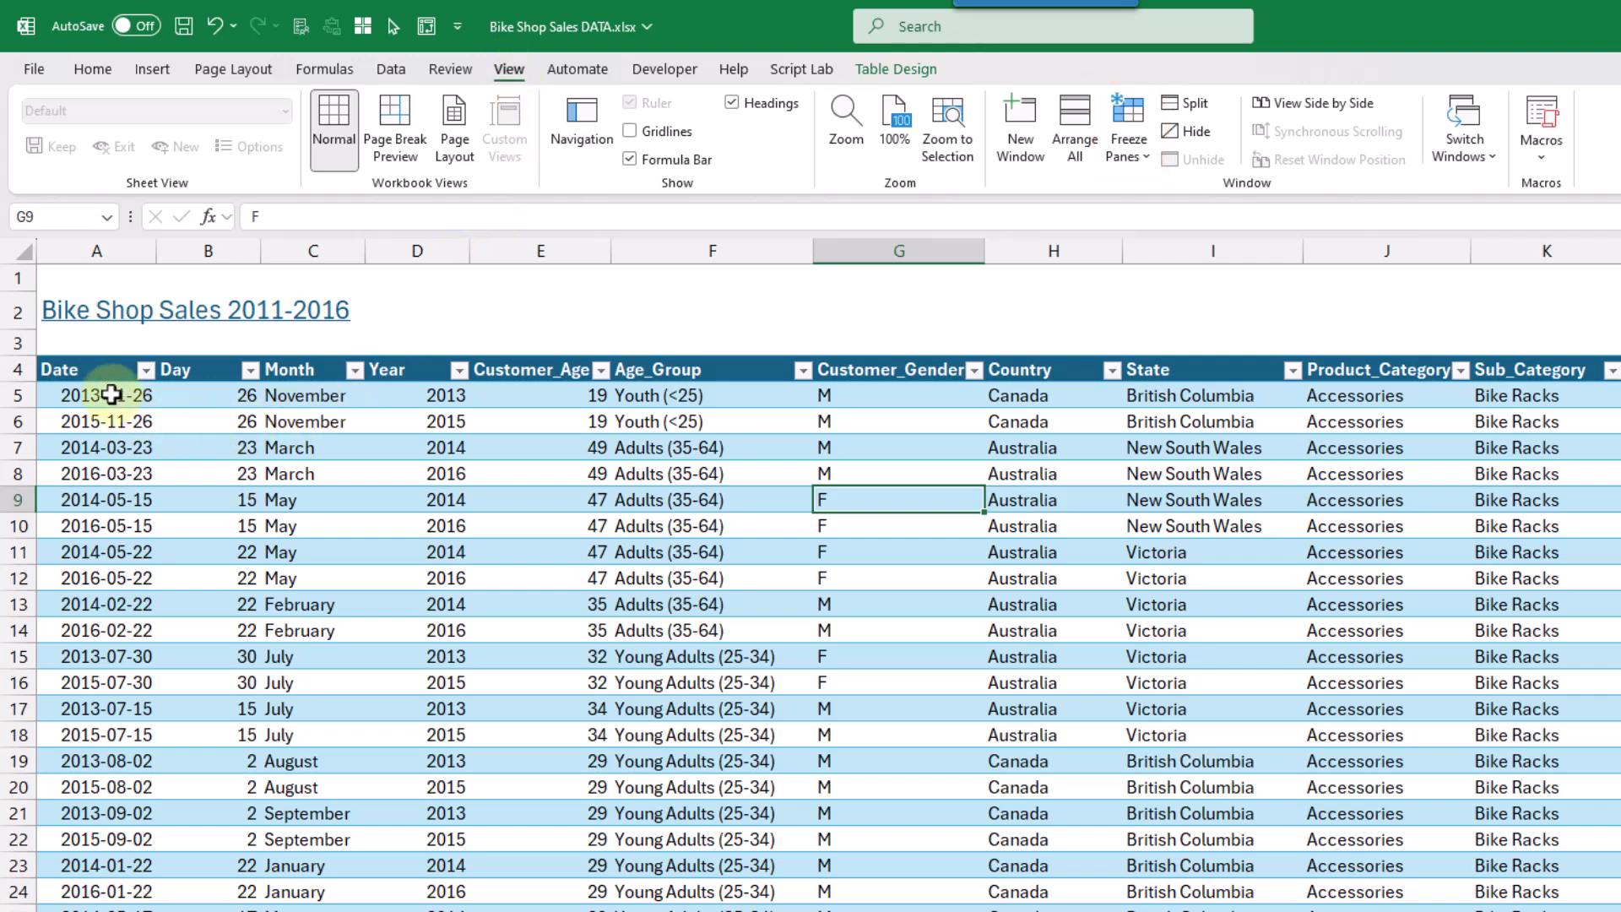
pyautogui.click(96, 395)
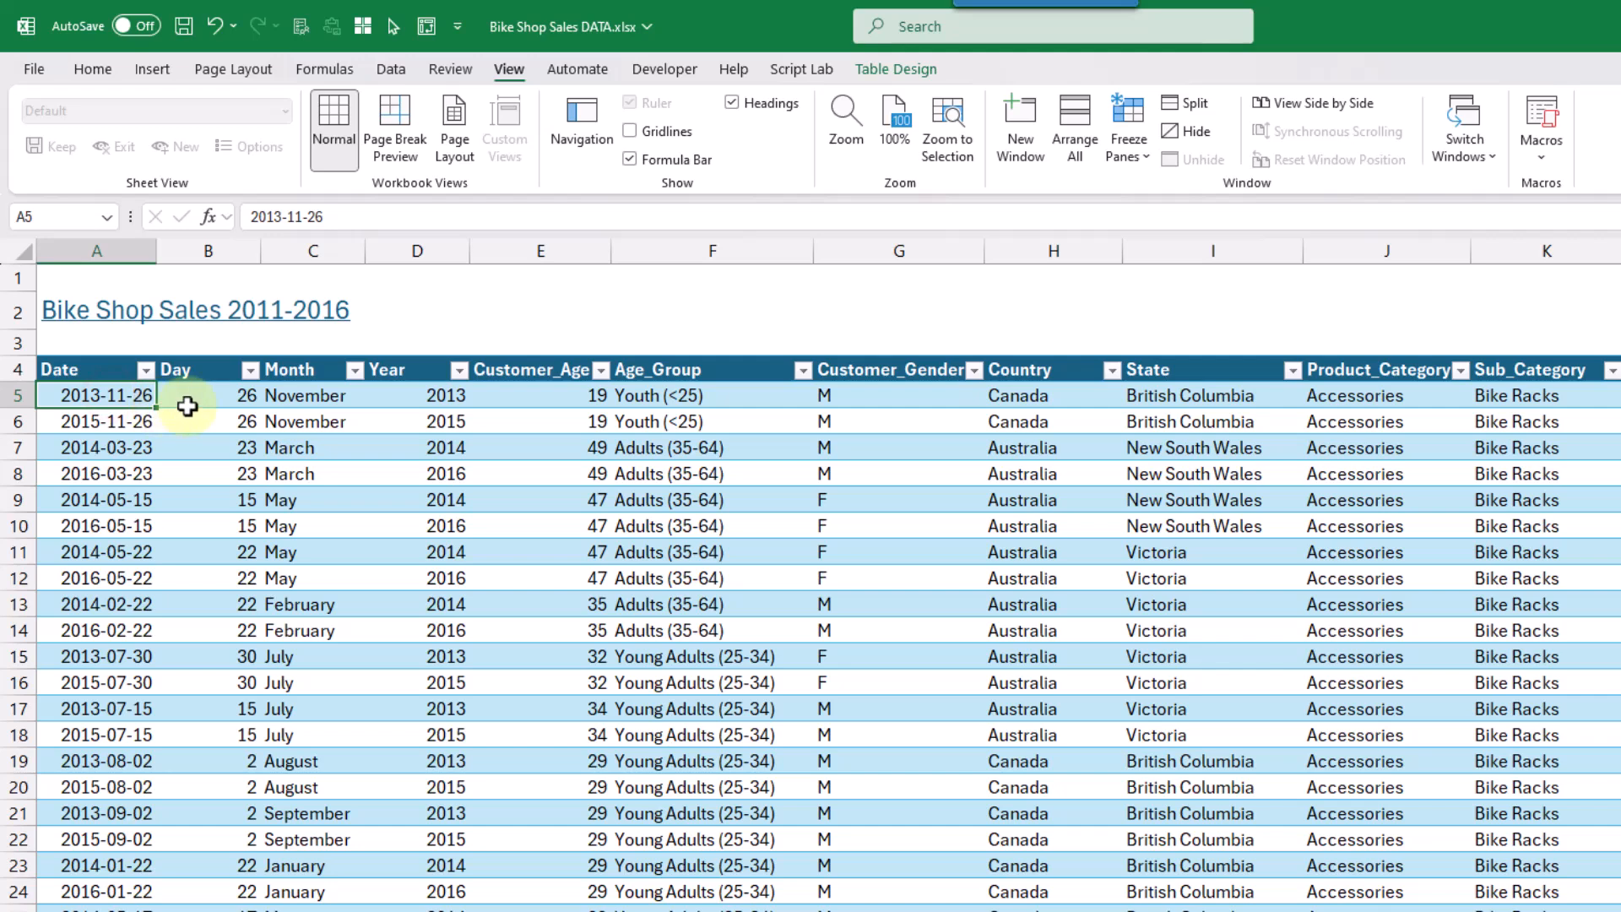
pyautogui.click(1127, 125)
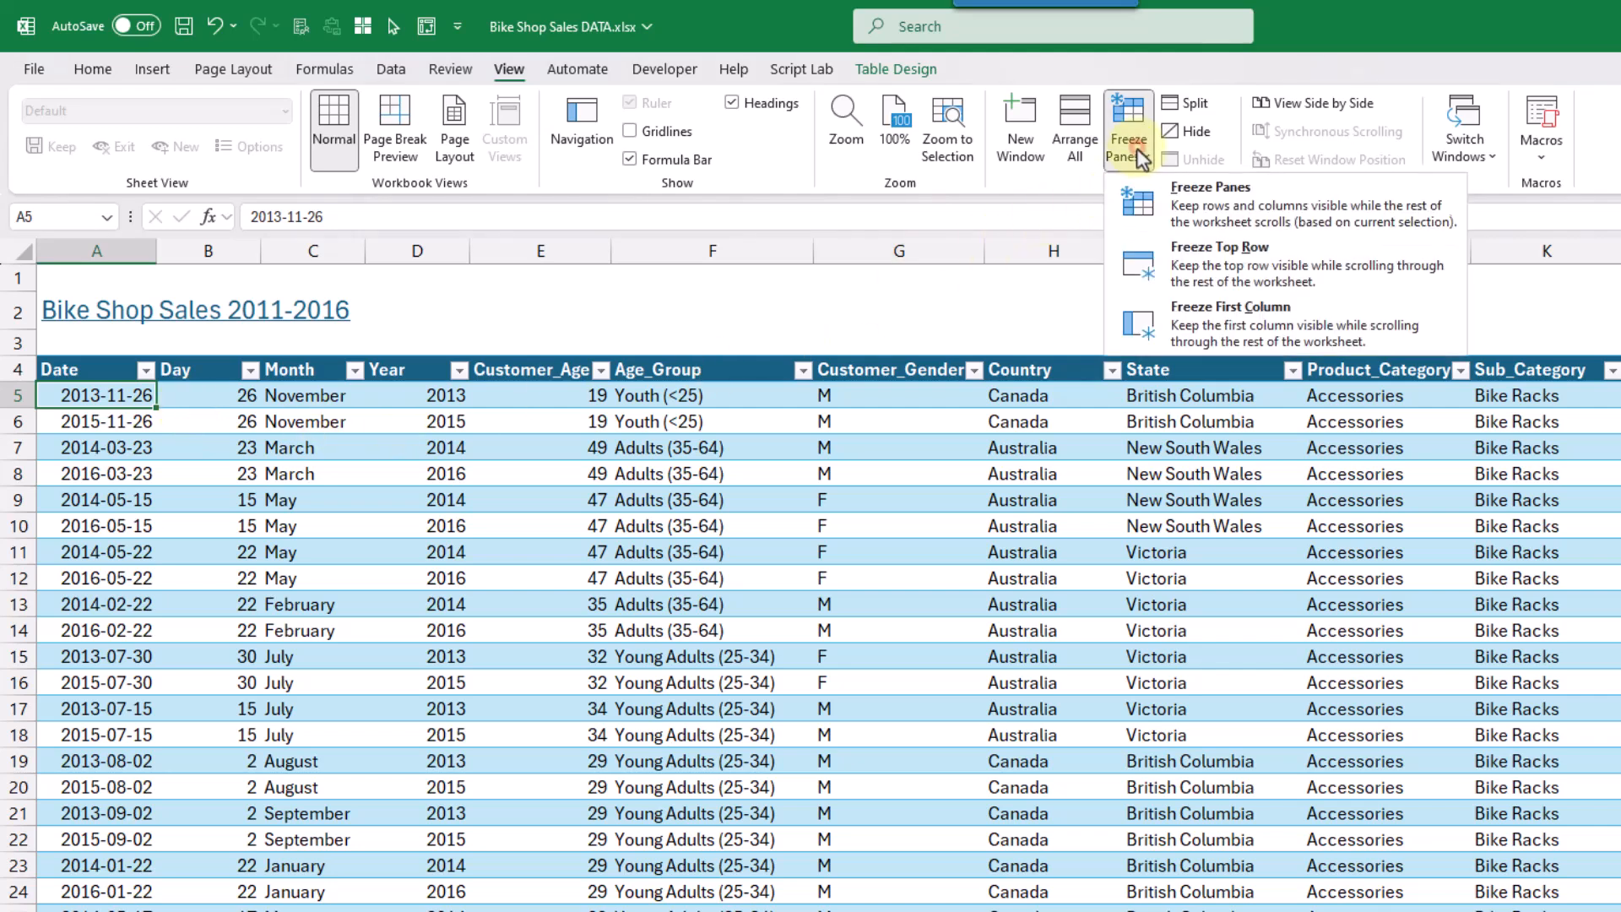
pyautogui.moveTo(1185, 218)
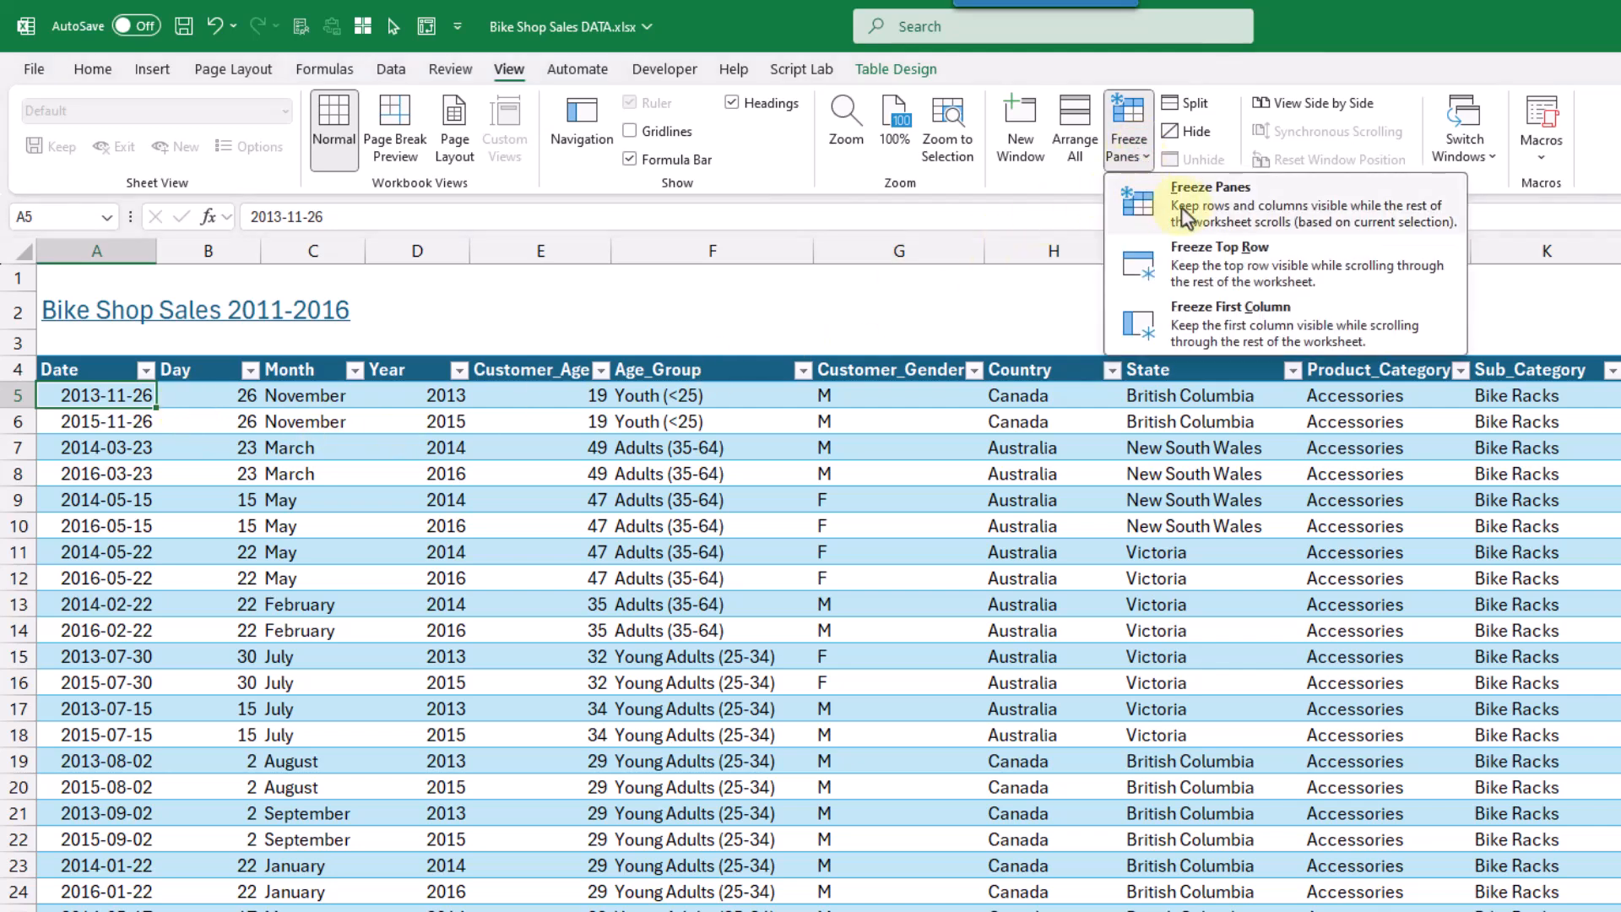
pyautogui.click(1209, 203)
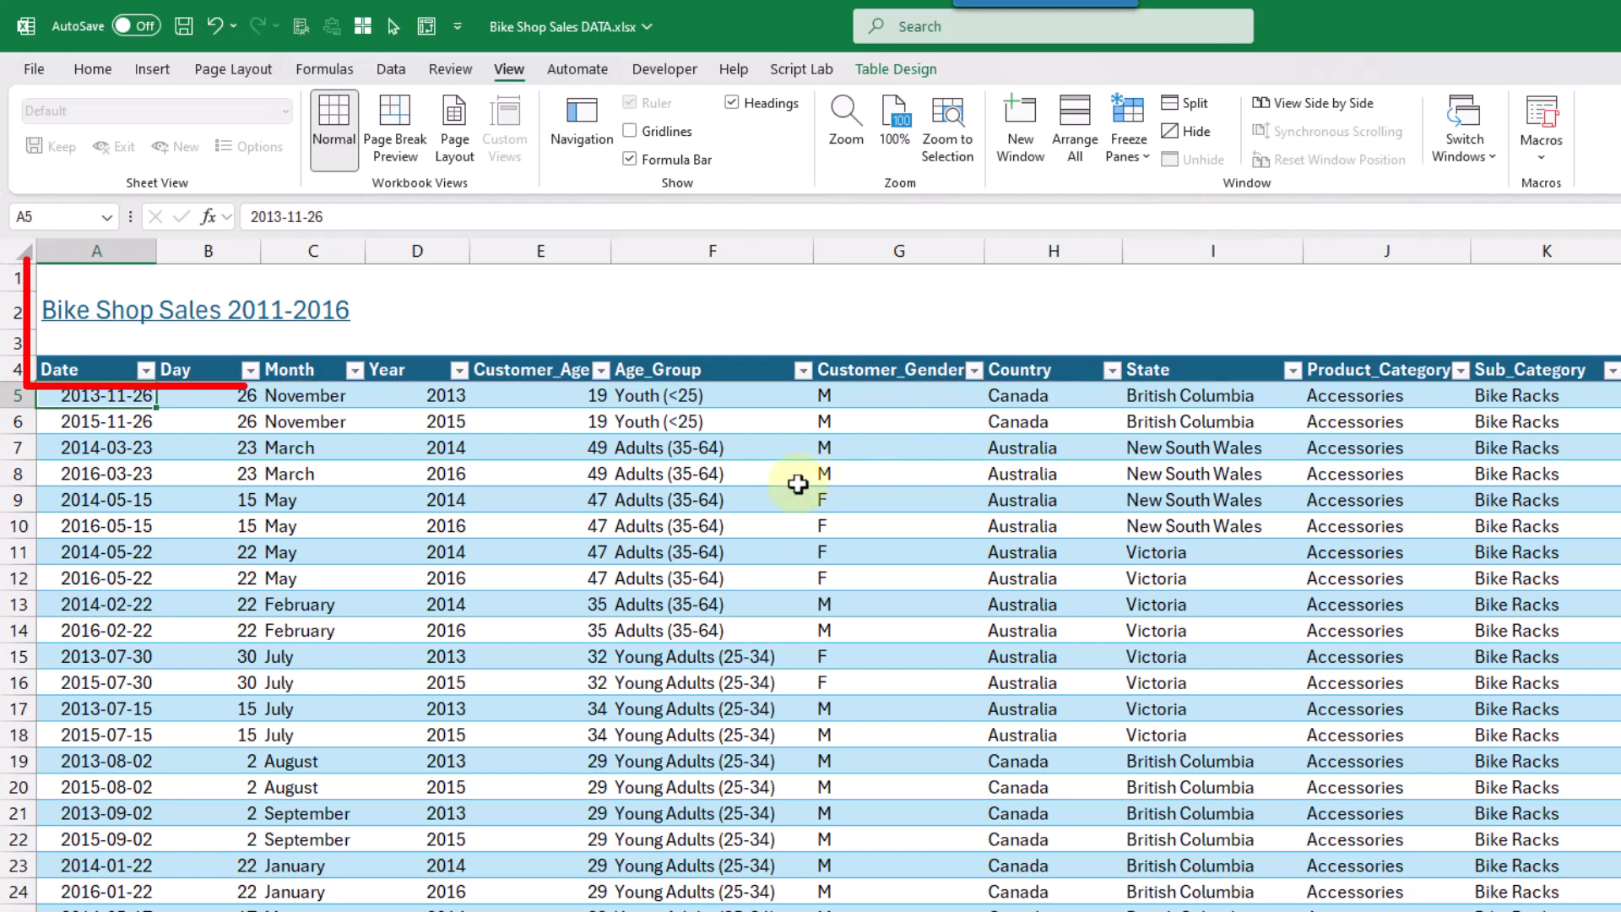
pyautogui.scroll(-3)
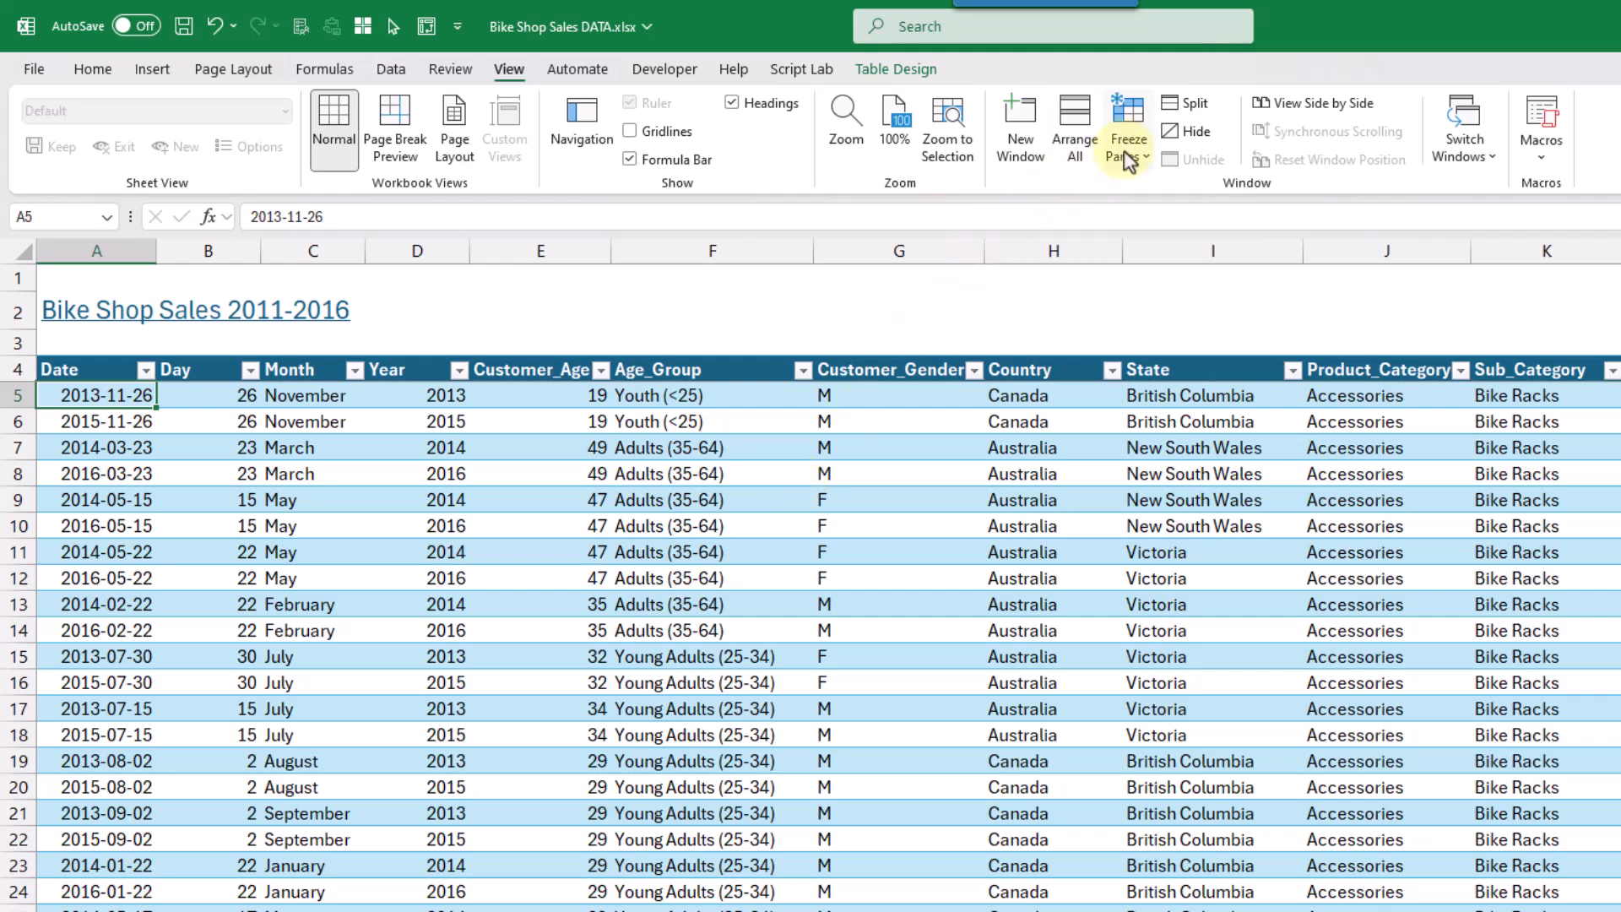
# - Unfreeze the header rows, then freeze panes at B5 to lock headers and the Date column
pyautogui.click(1128, 127)
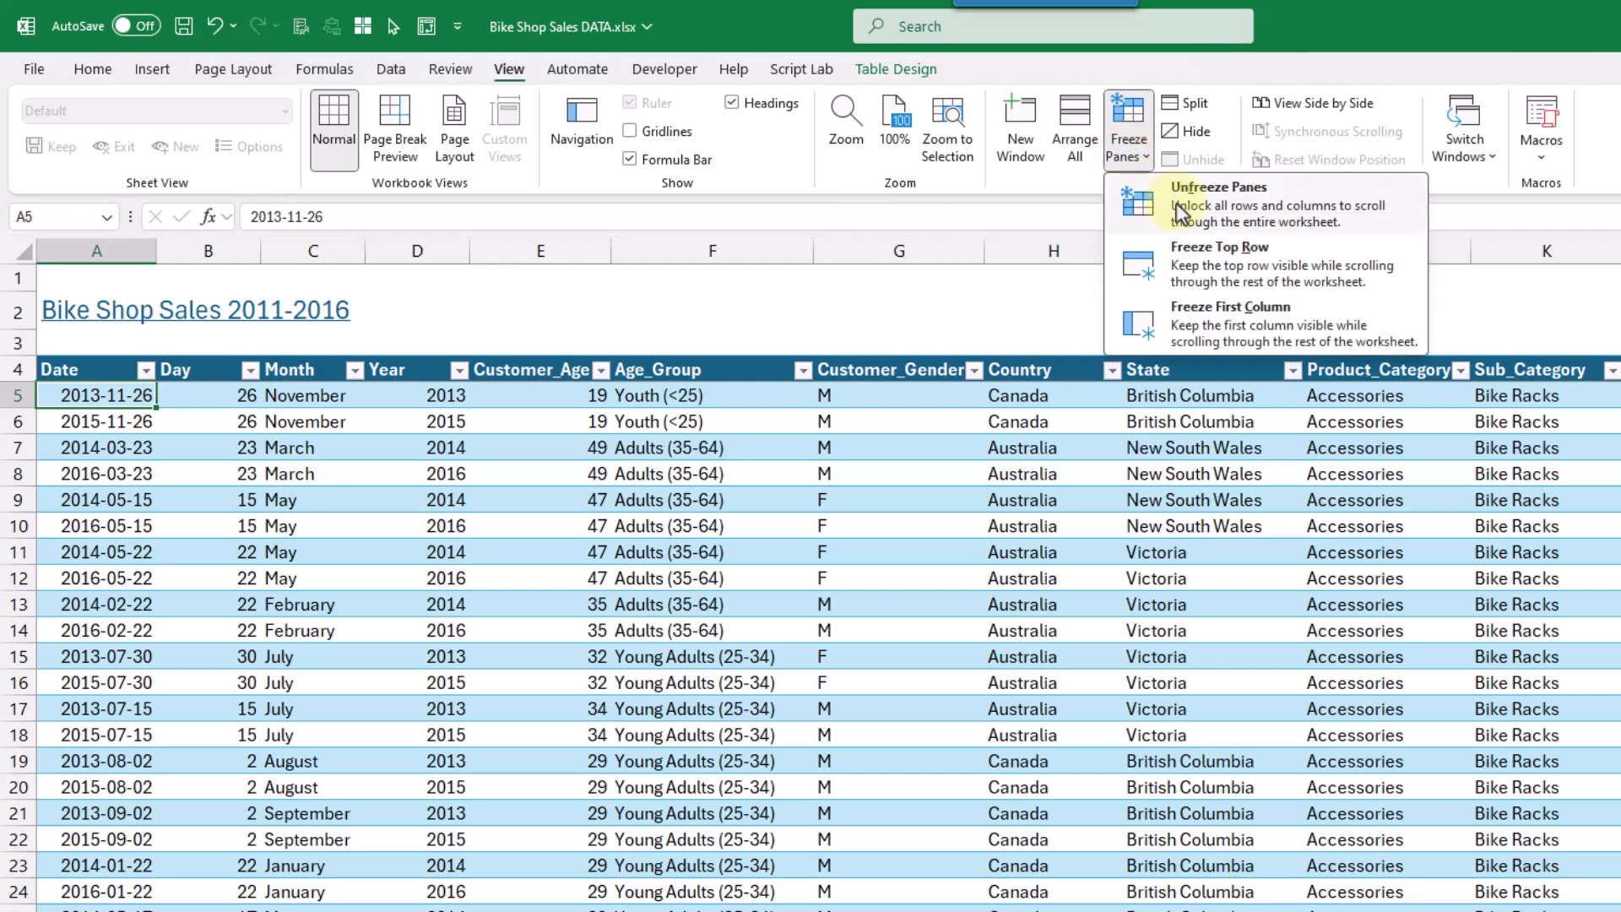
pyautogui.click(1219, 203)
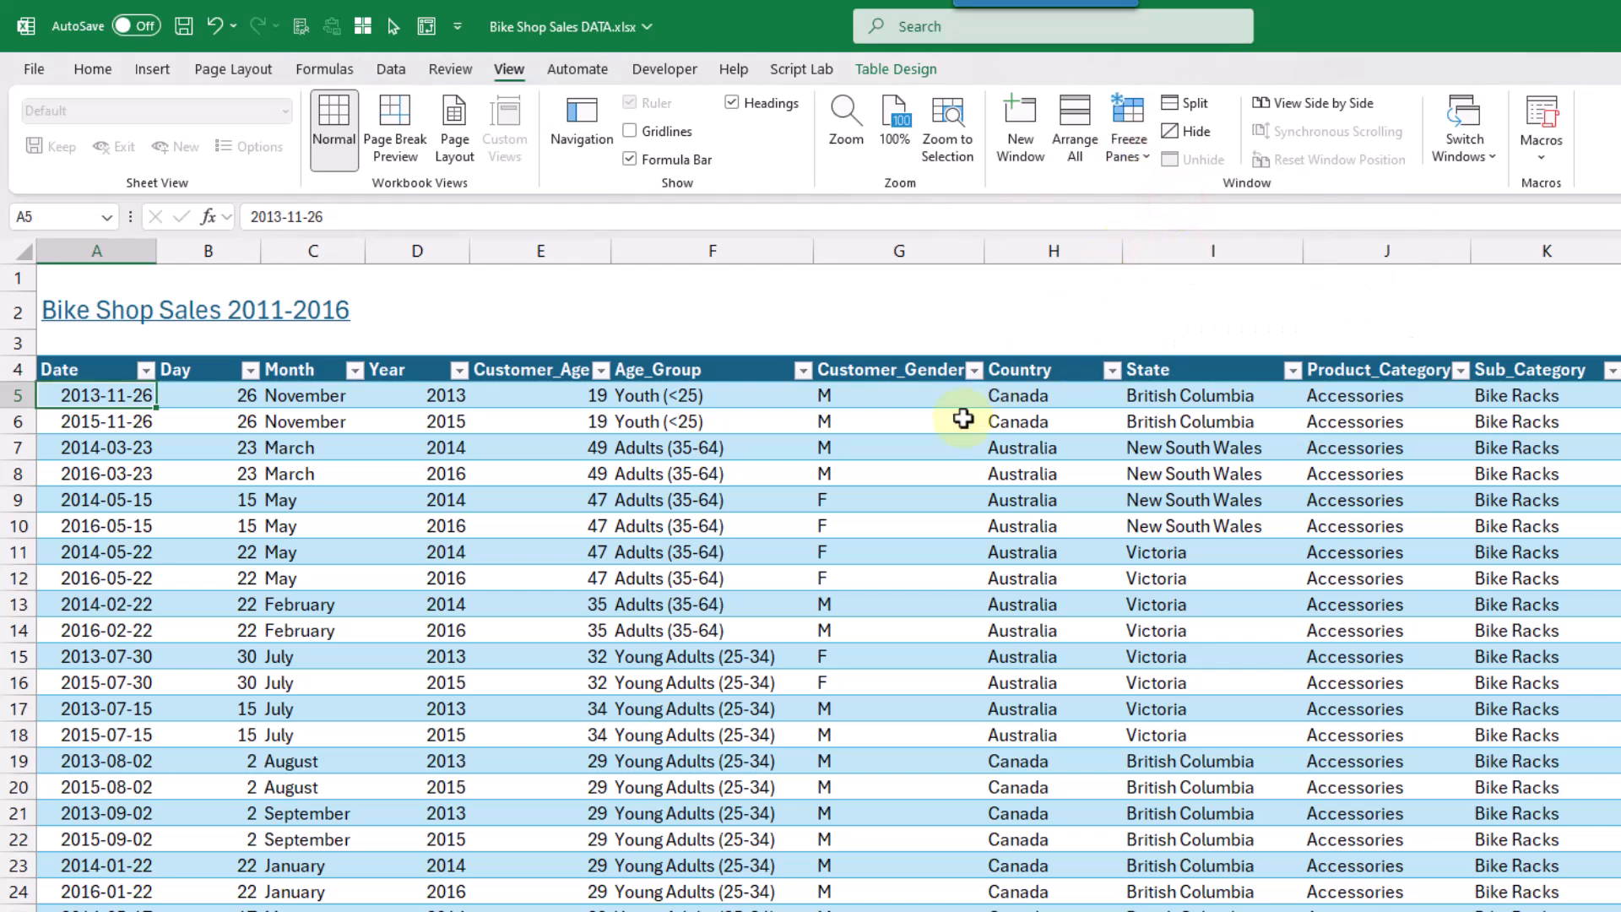
pyautogui.click(209, 395)
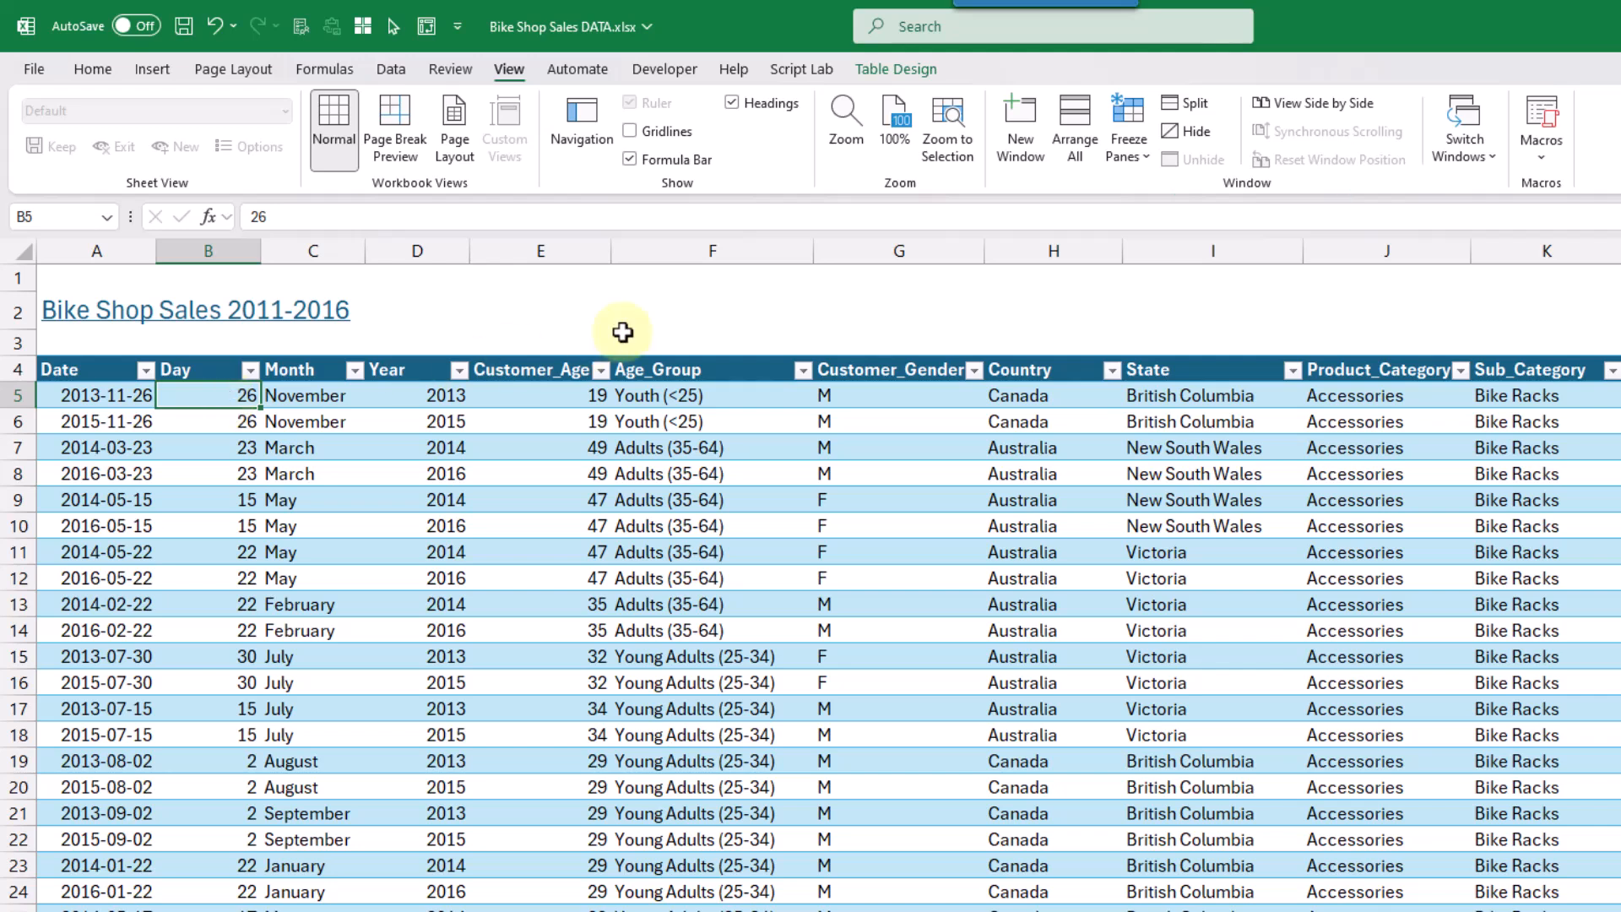
pyautogui.click(1128, 121)
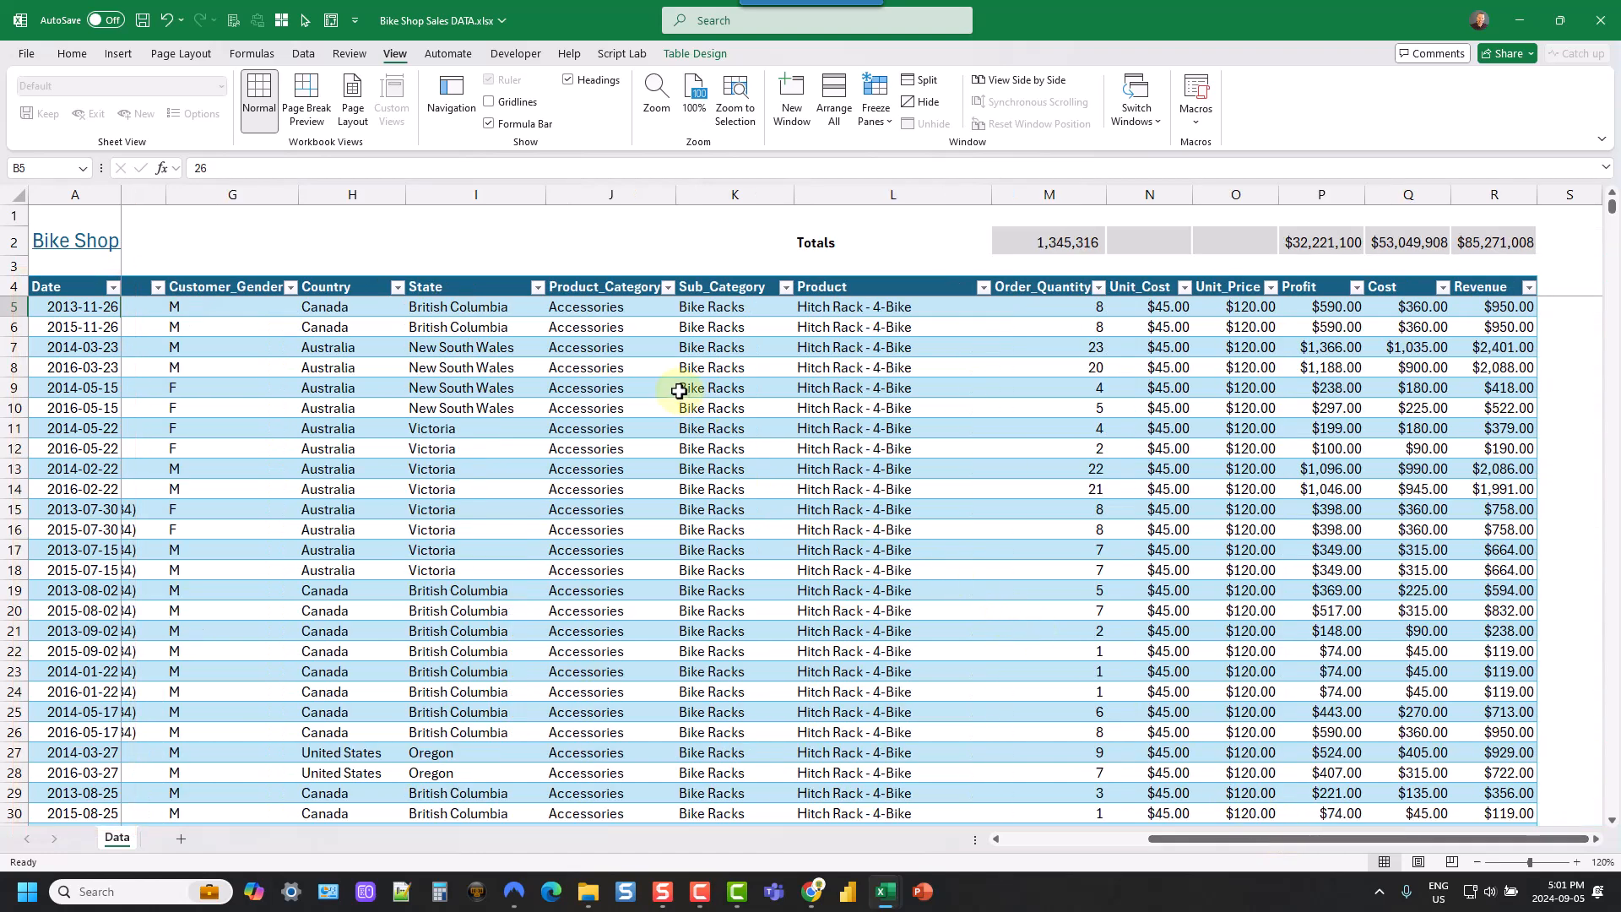
# - Scroll to test the frozen headers and Date column, then unfreeze all panes
pyautogui.scroll(-3)
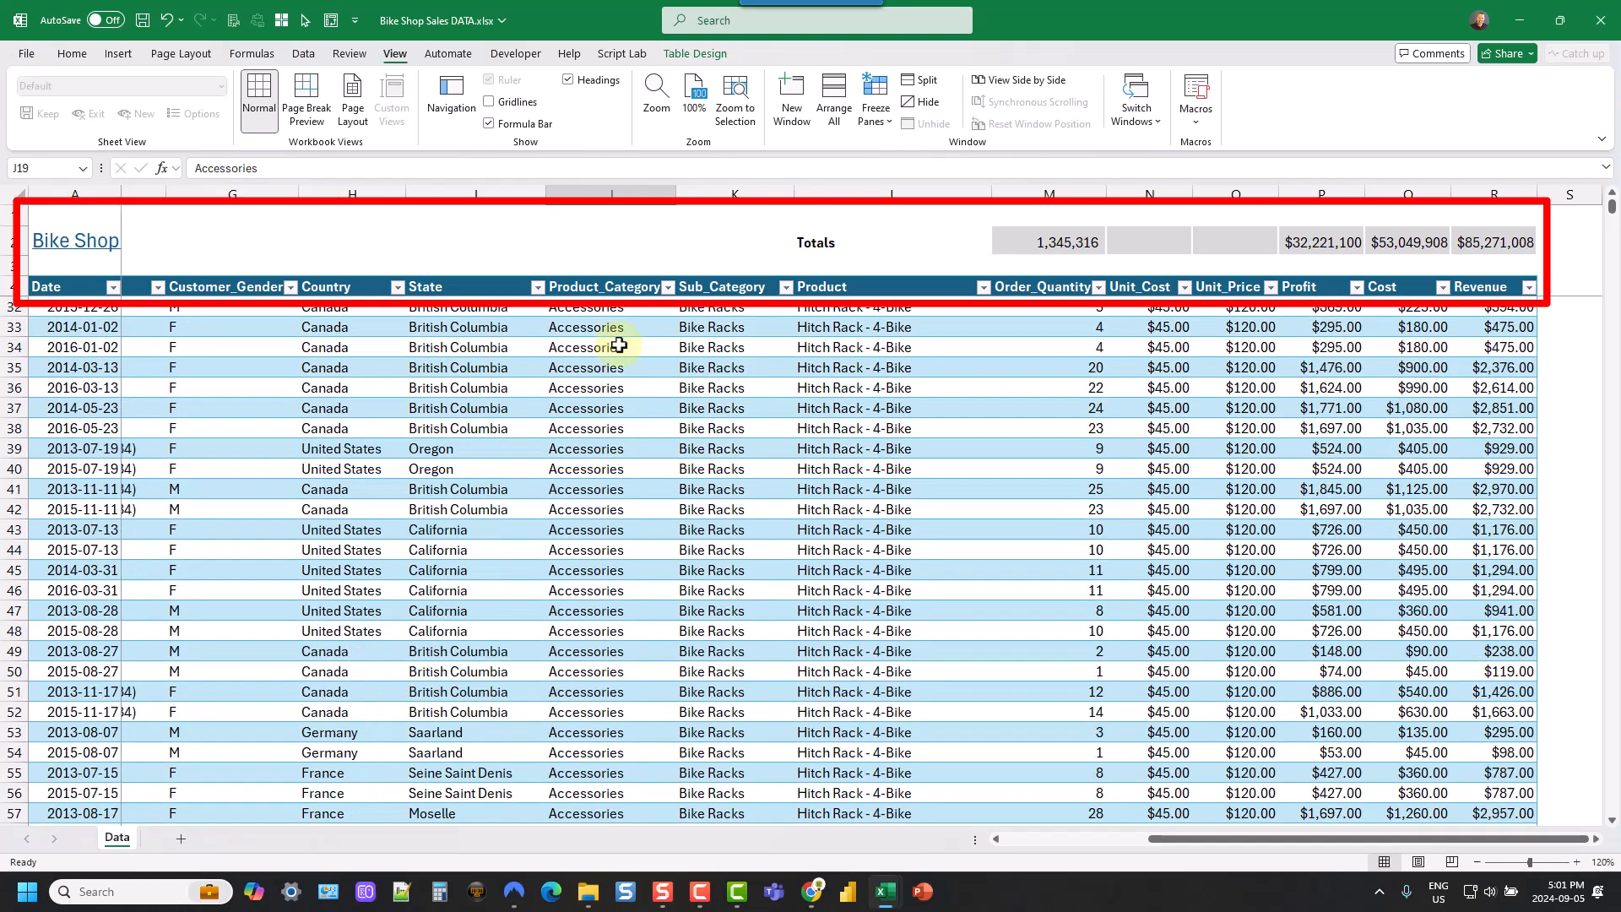
pyautogui.scroll(-3)
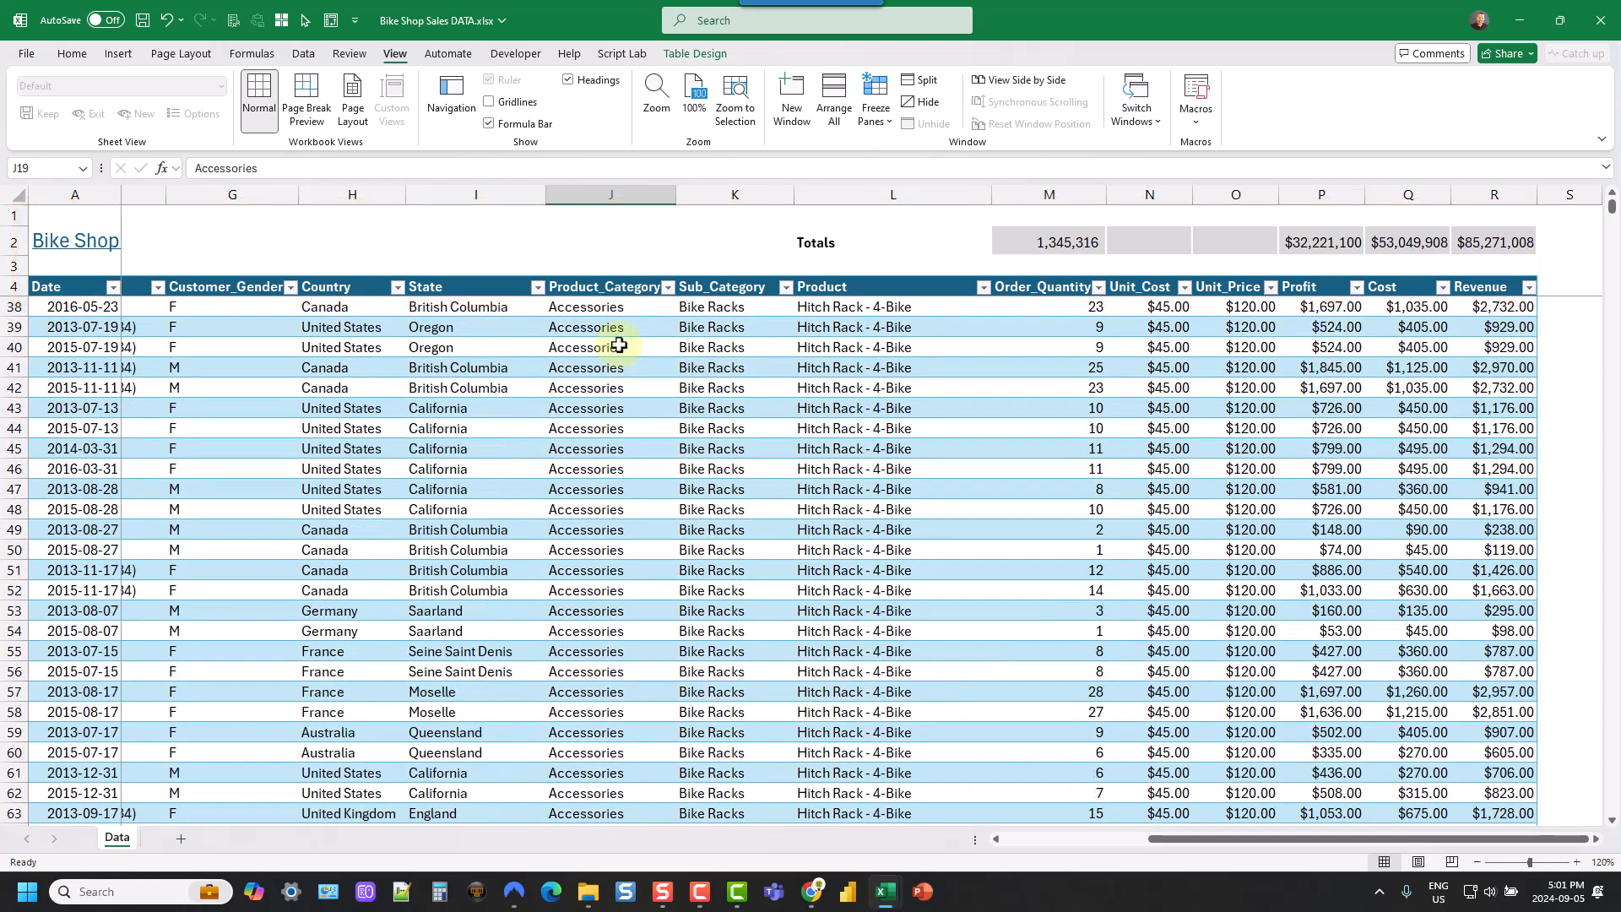
pyautogui.click(875, 98)
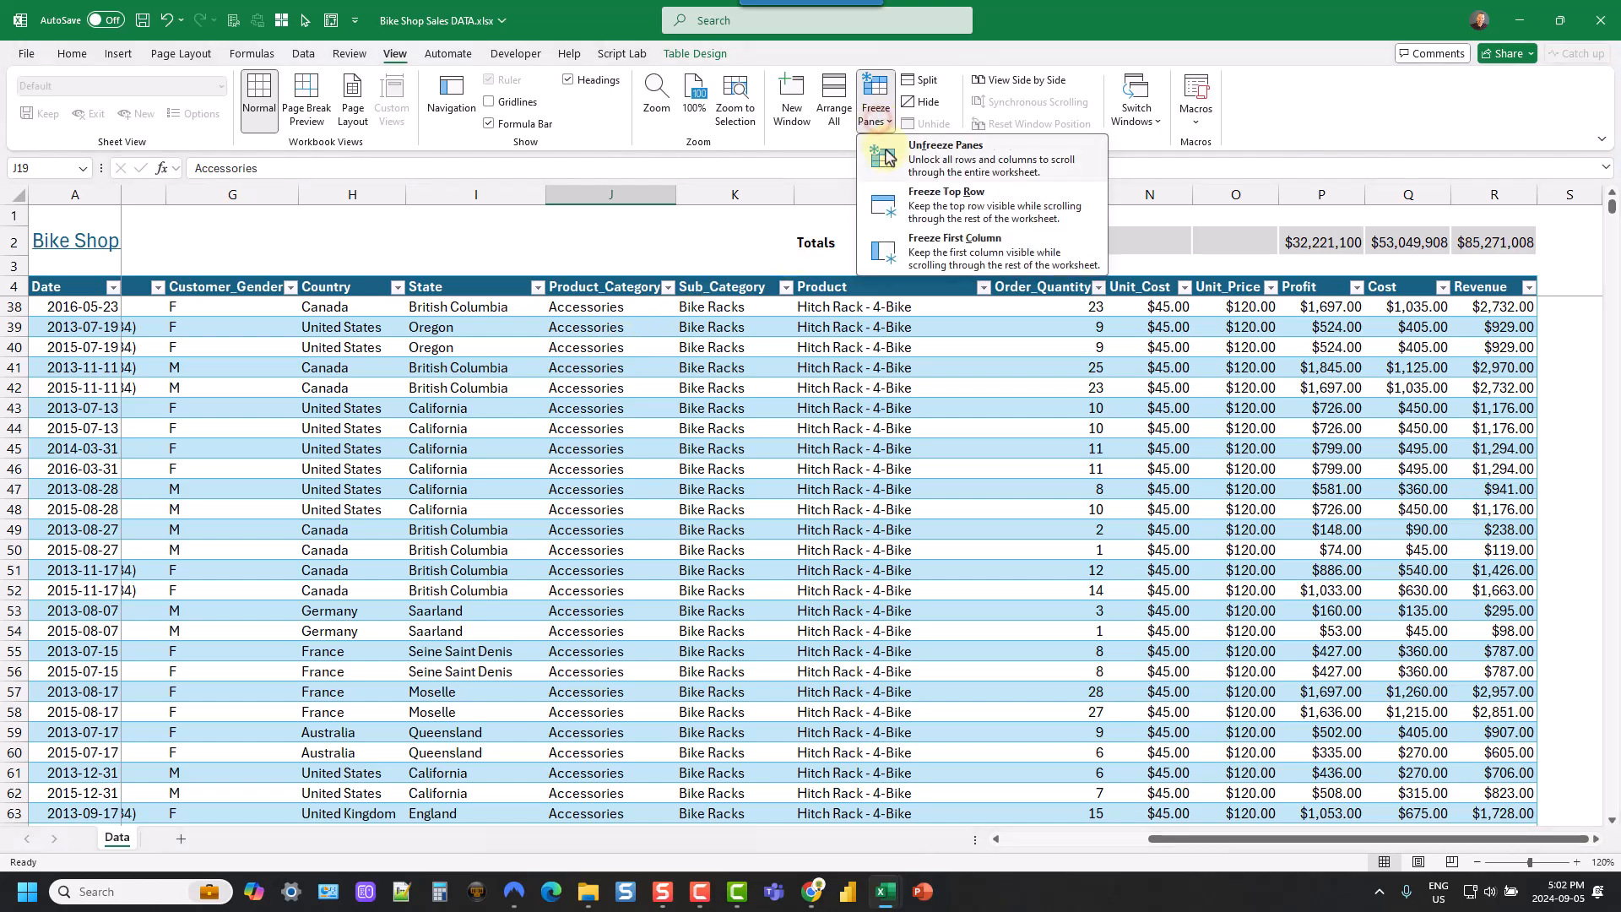
pyautogui.click(943, 157)
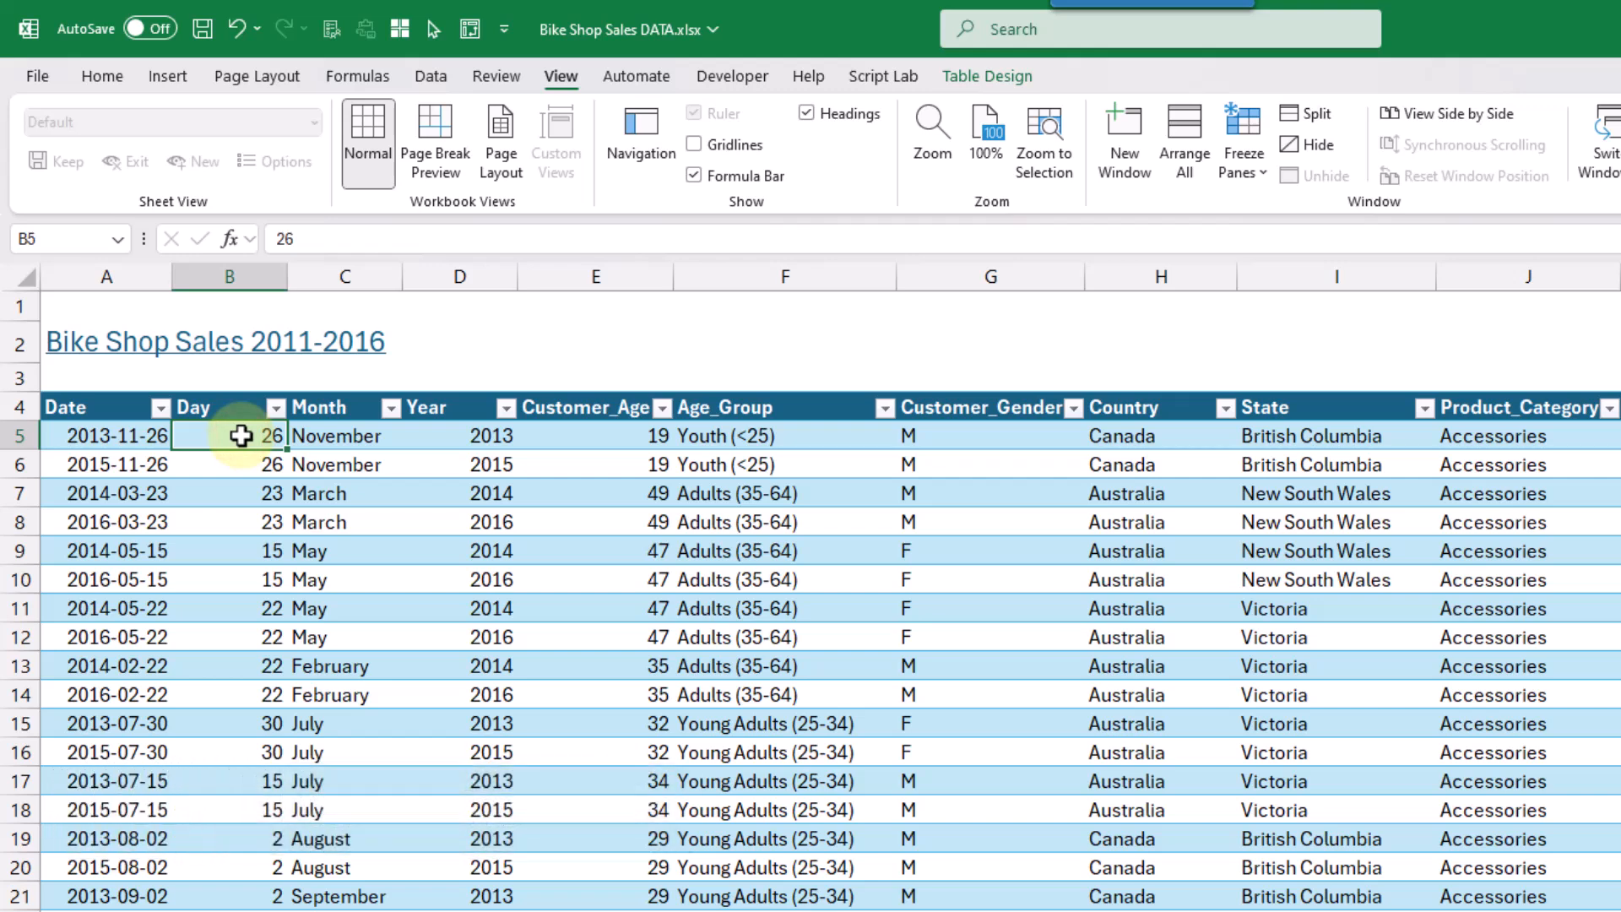
pyautogui.moveTo(311, 395)
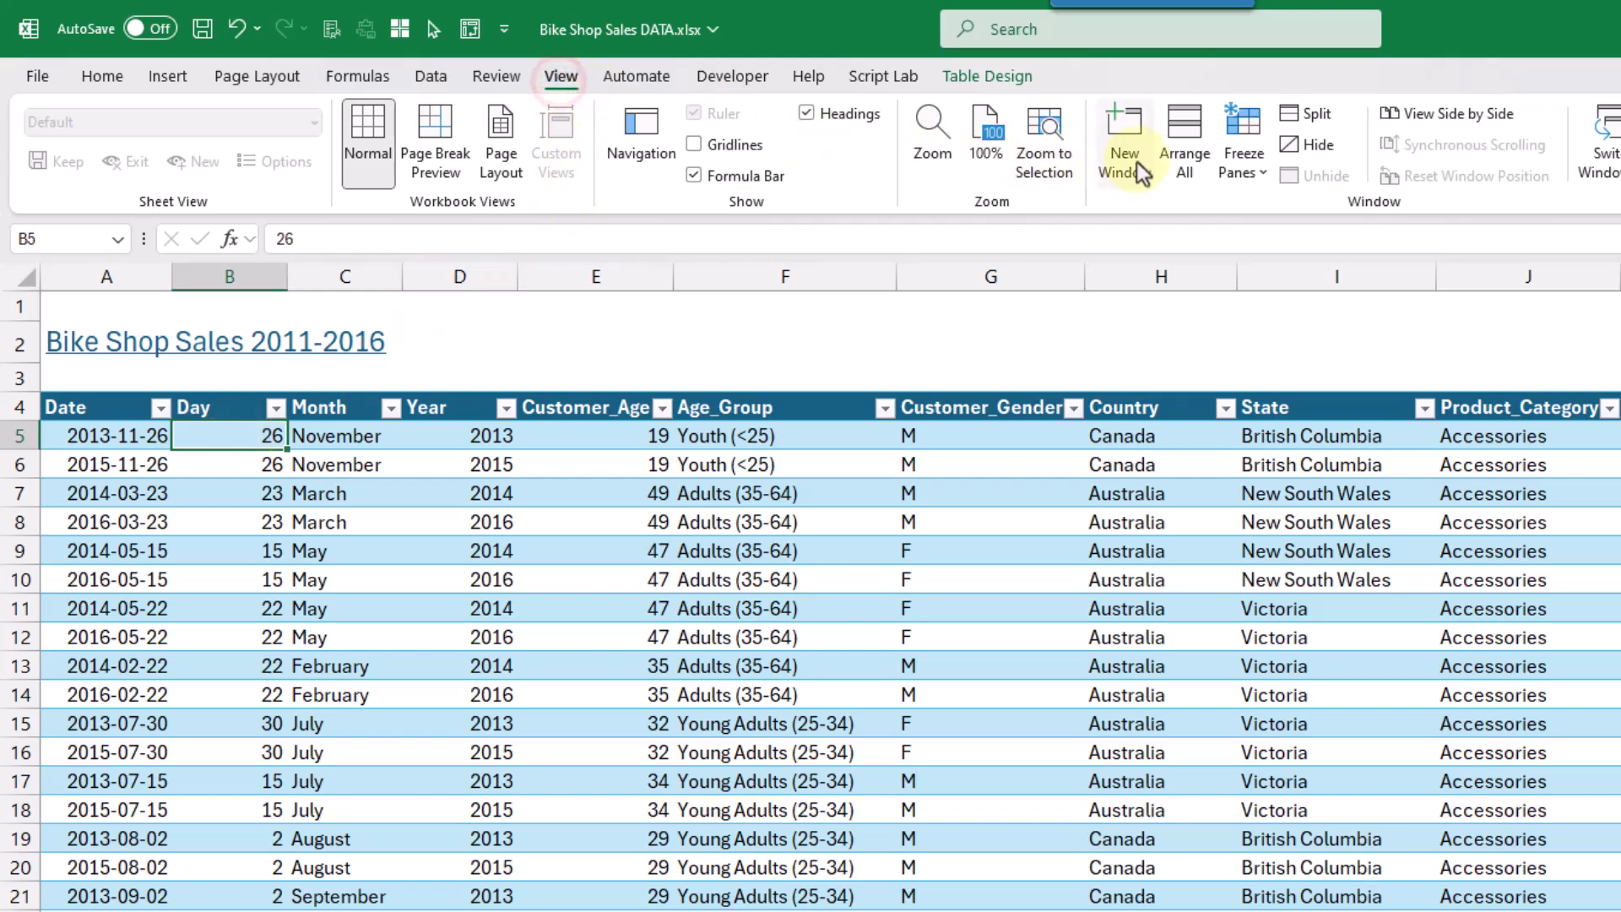
pyautogui.moveTo(1315, 112)
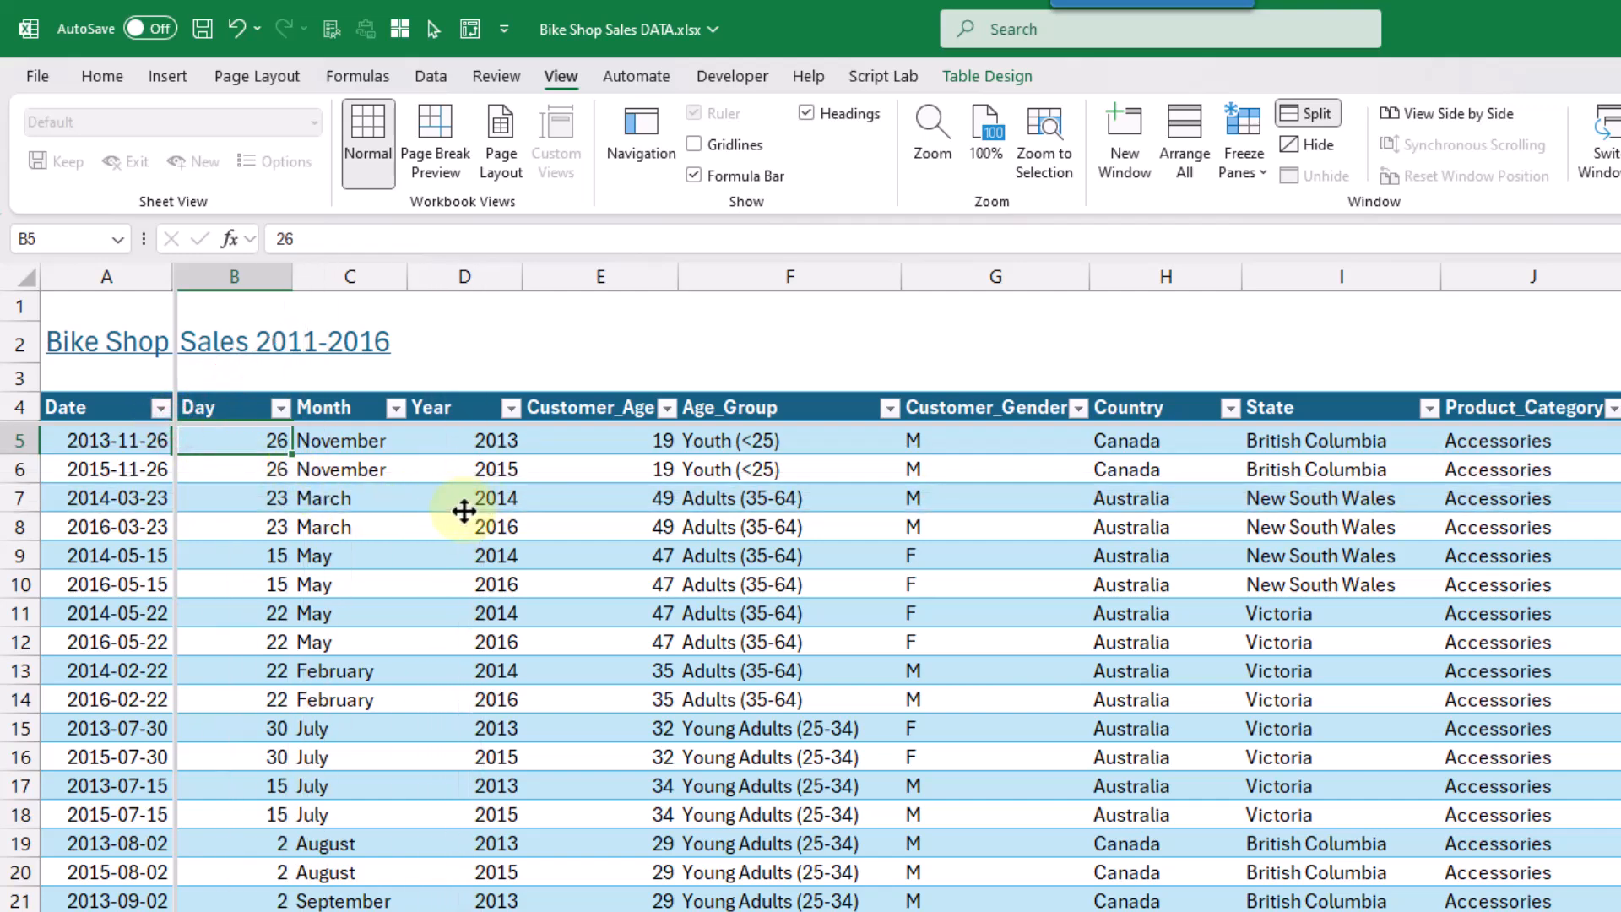
# - Split the sheet into panes and scroll the lower pane beneath the visible title and headers
pyautogui.click(1307, 111)
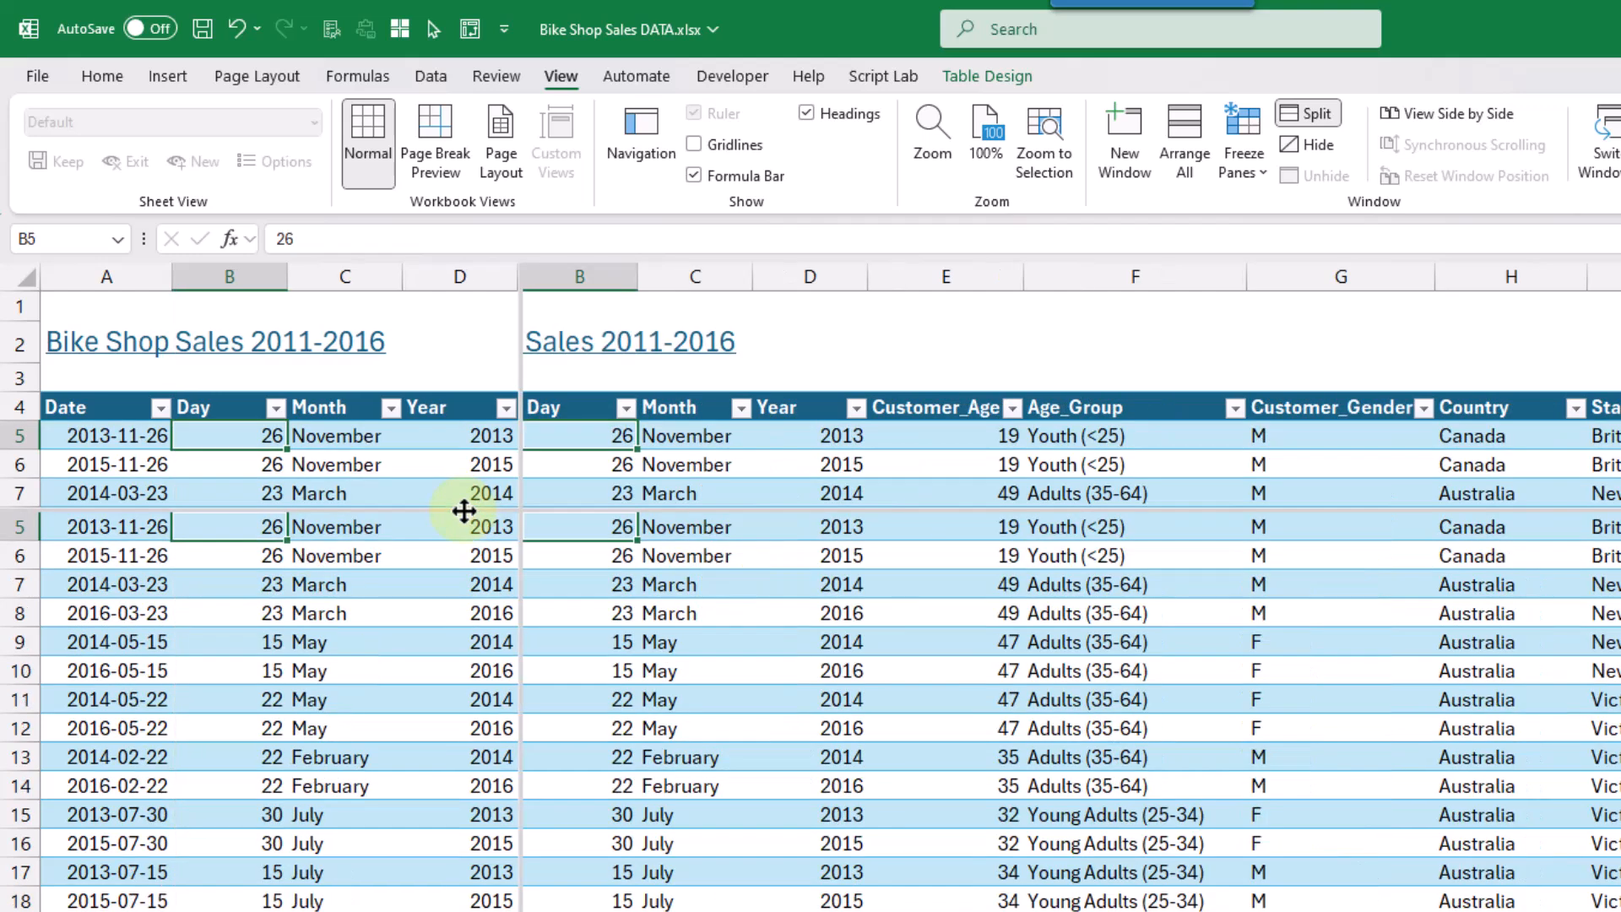
pyautogui.moveTo(358, 345)
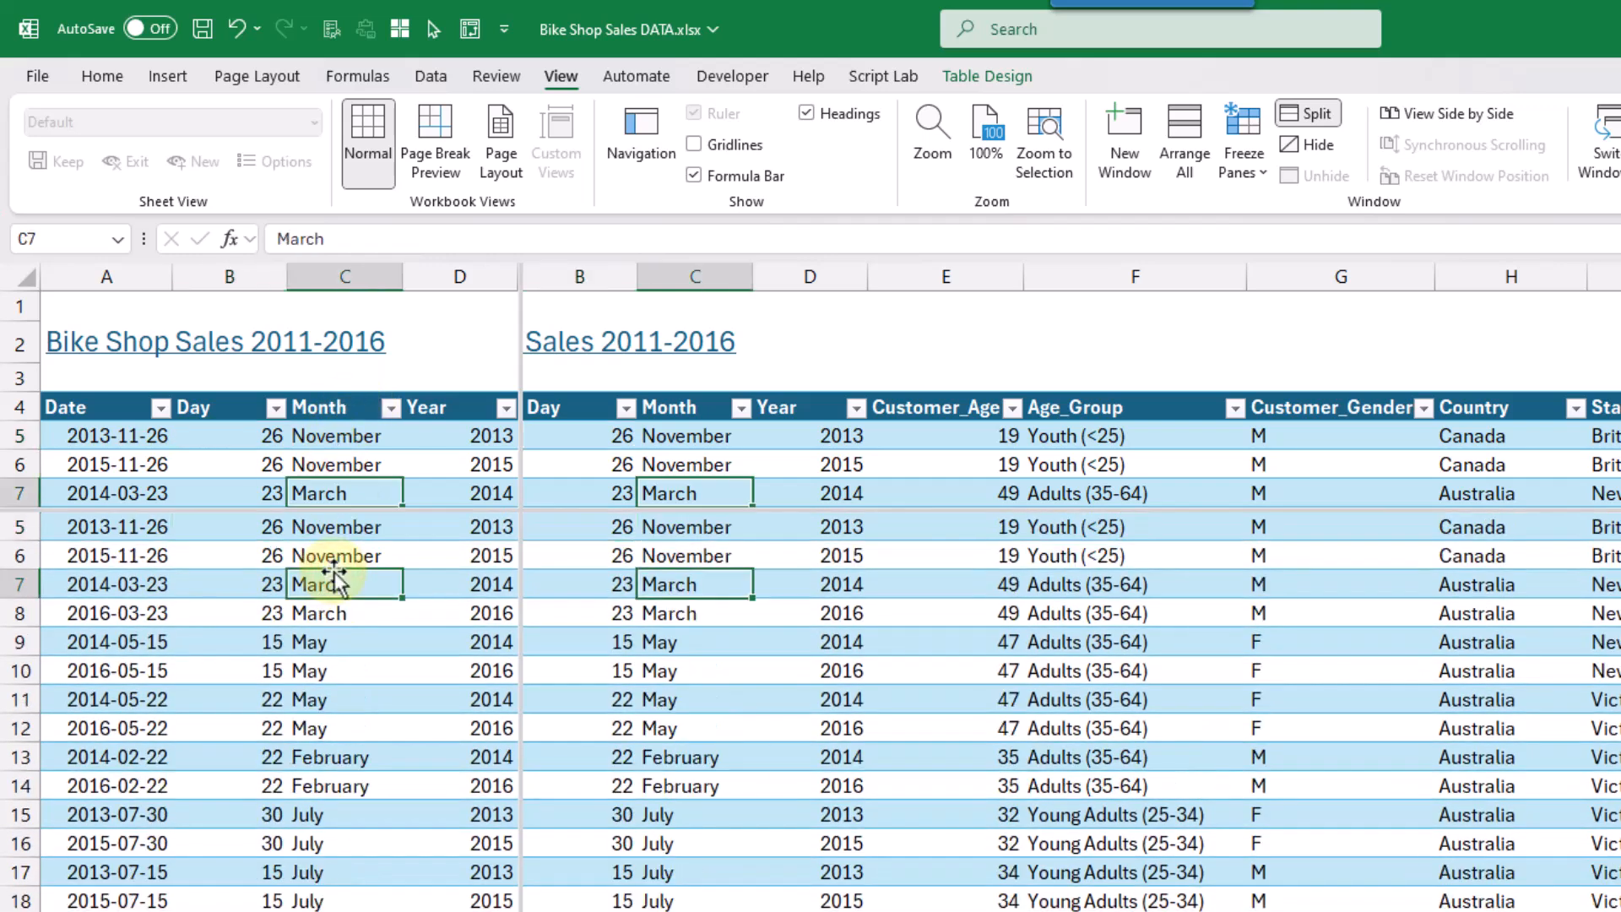
pyautogui.scroll(-3)
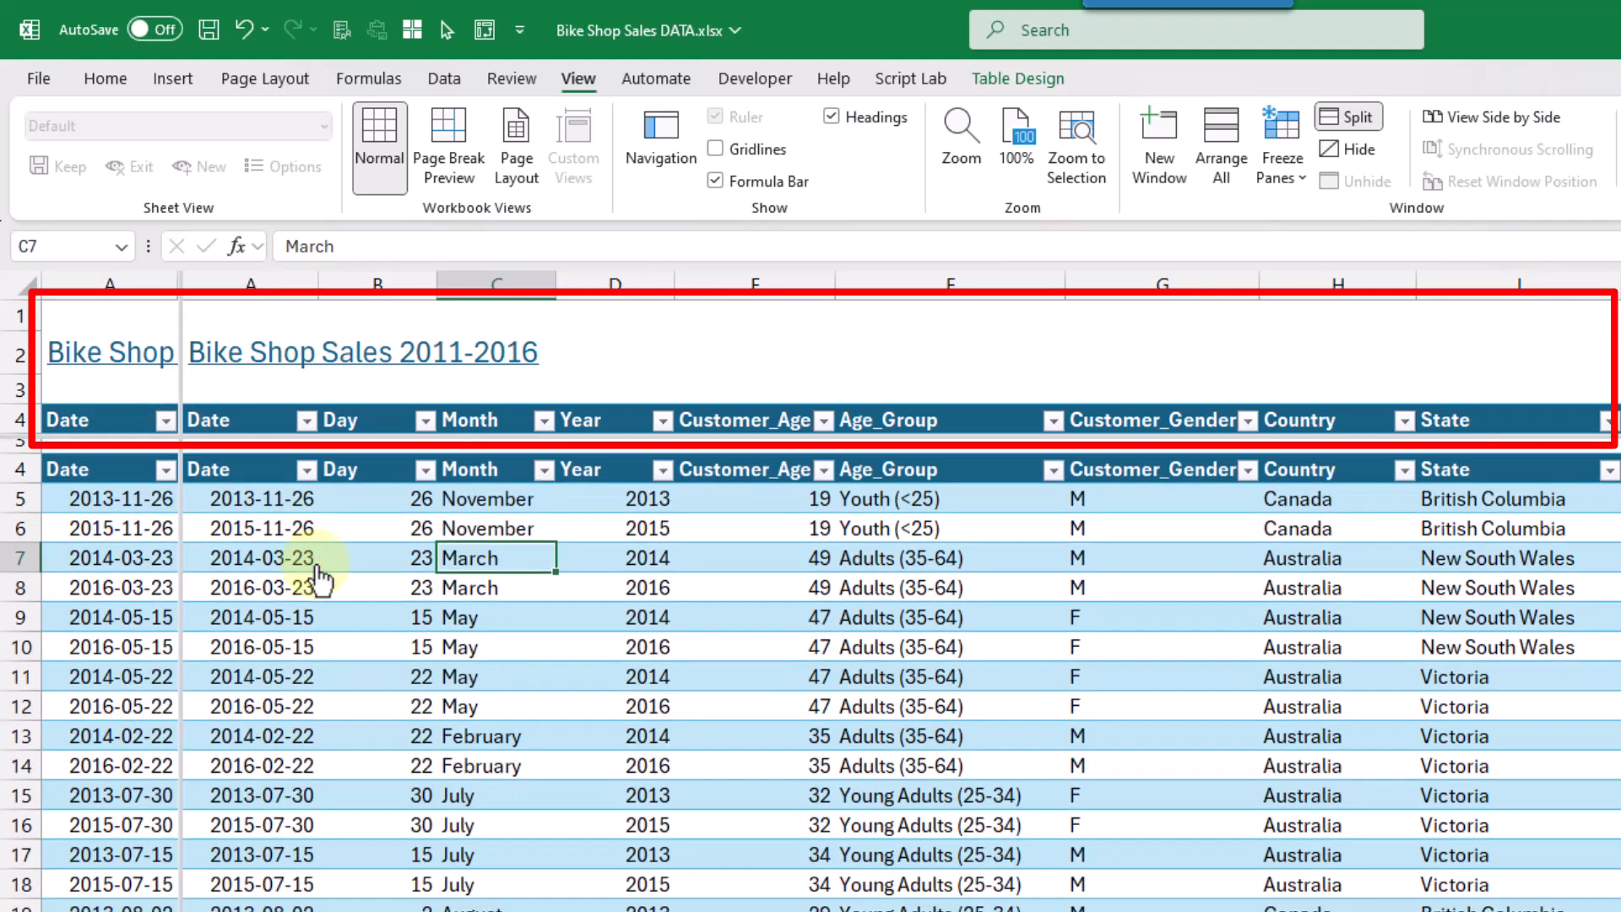
pyautogui.scroll(-3)
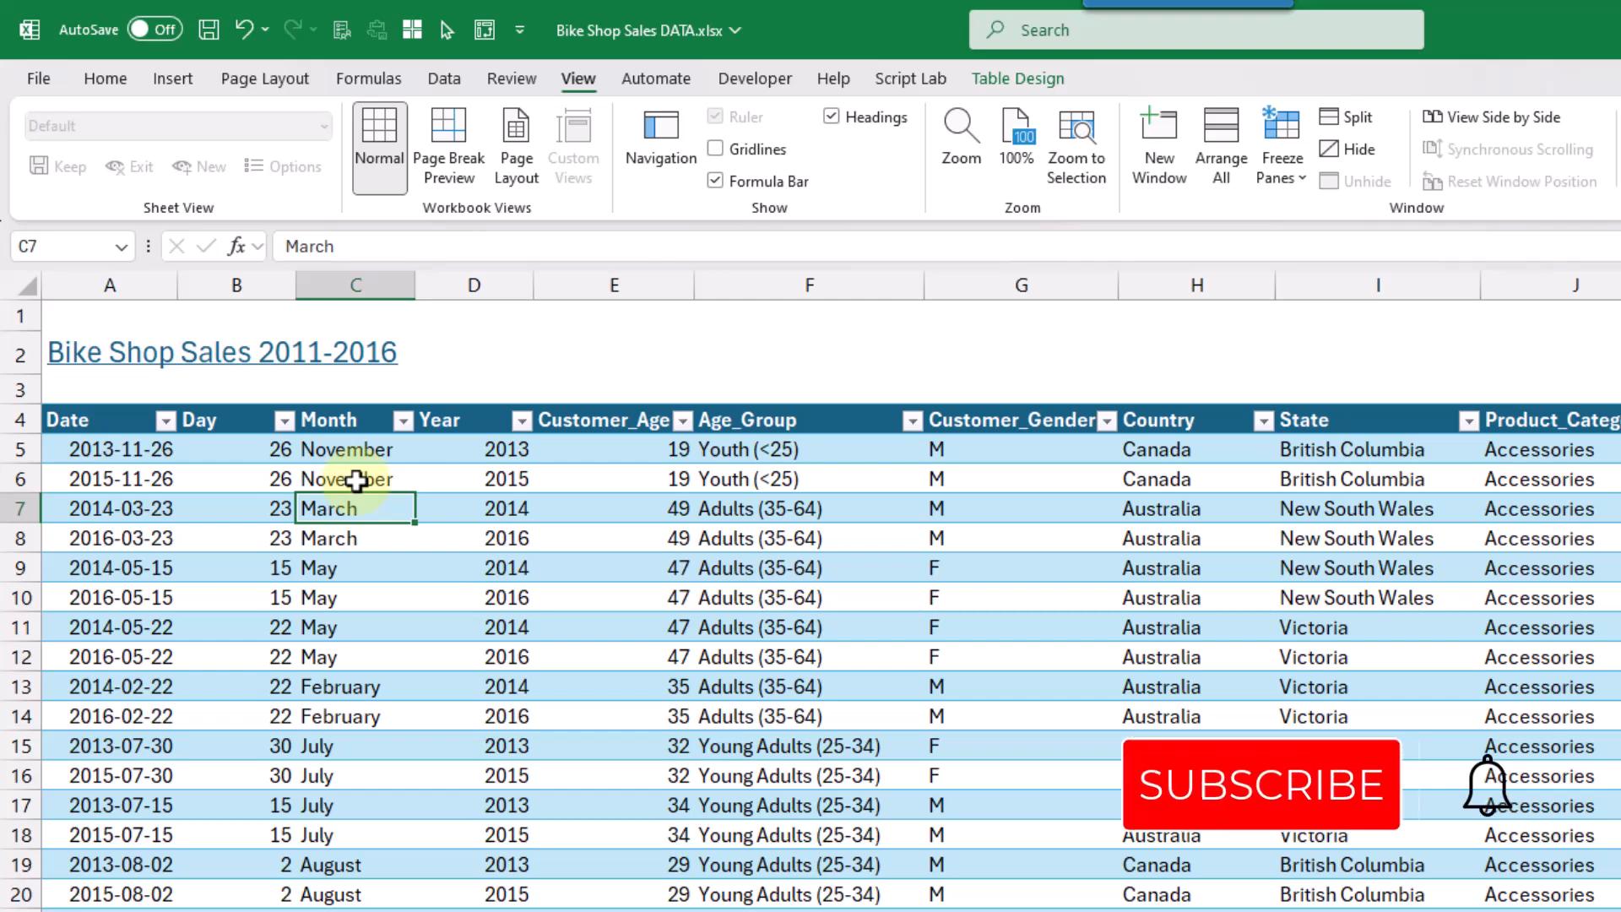
pyautogui.moveTo(1272, 848)
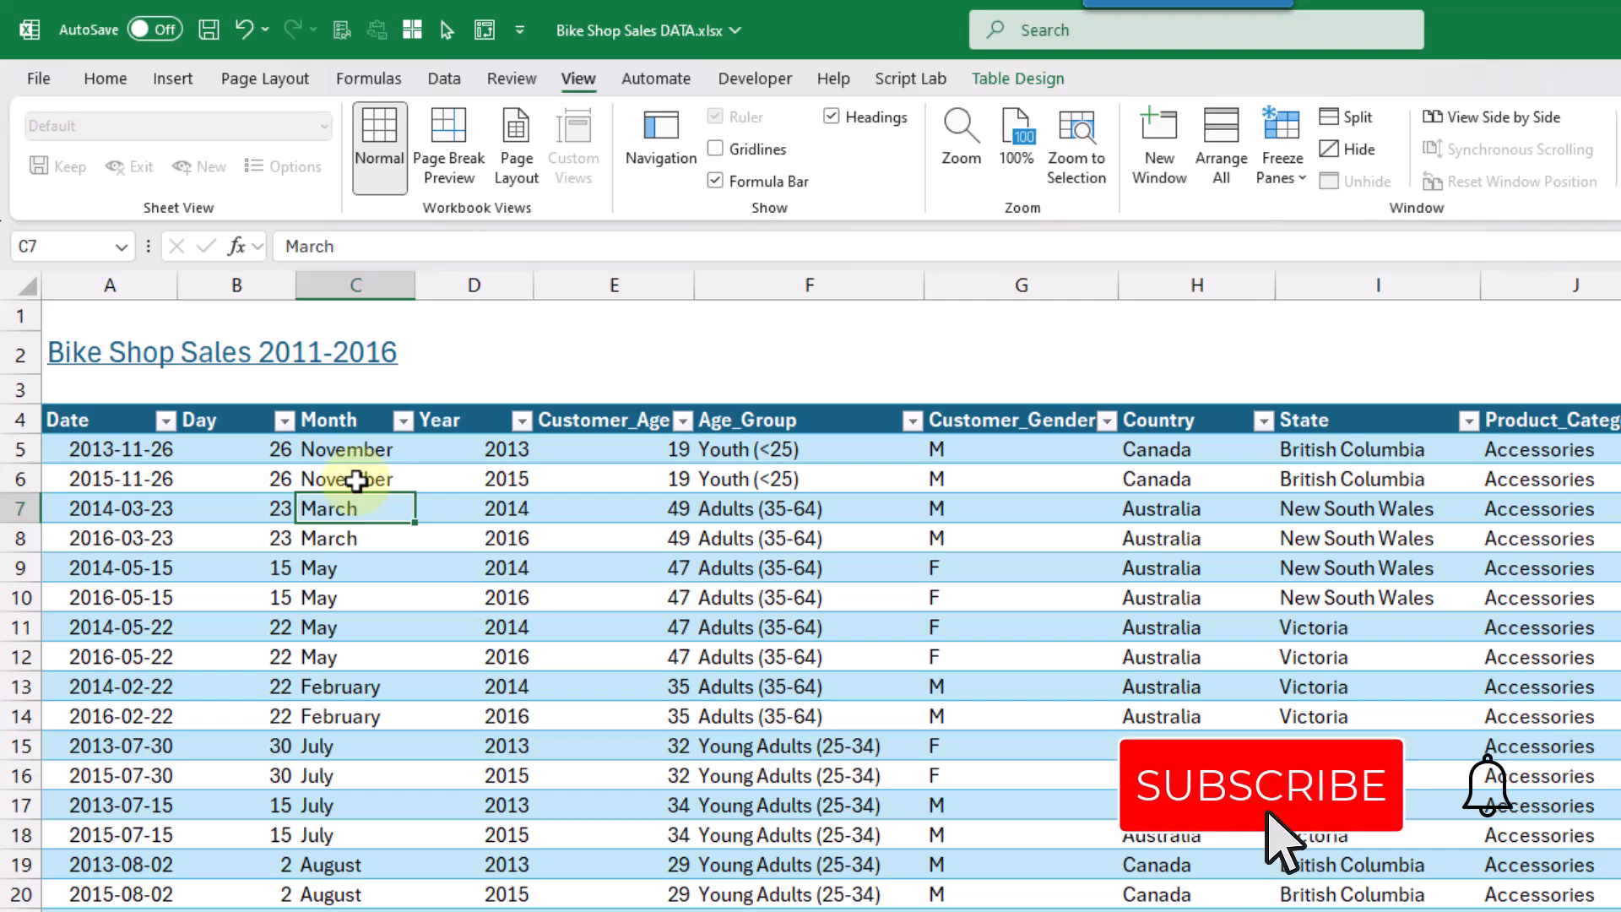